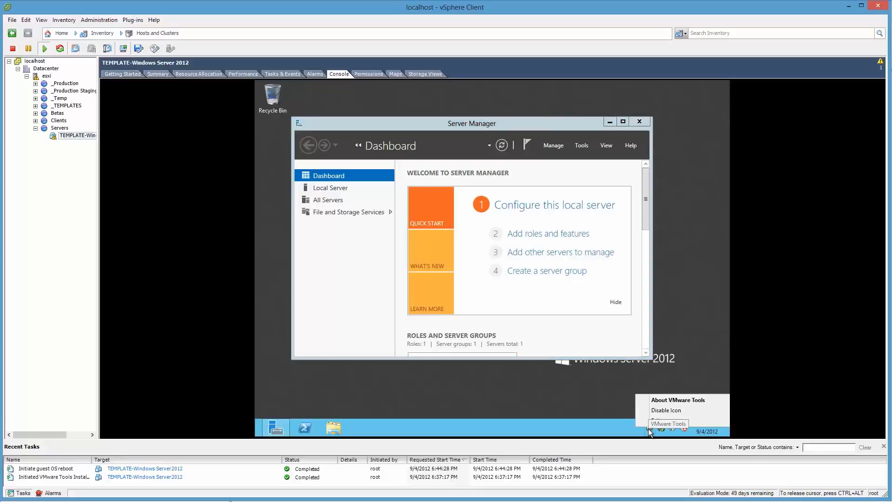
# Step: Check in the guest that VMware Tools version 9.0.0 is running, then close the About window
pyautogui.click(670, 399)
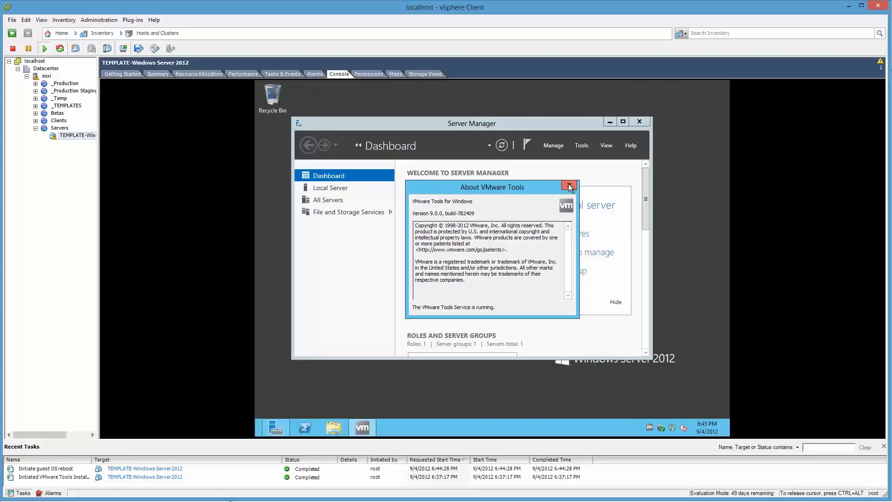
pyautogui.click(568, 187)
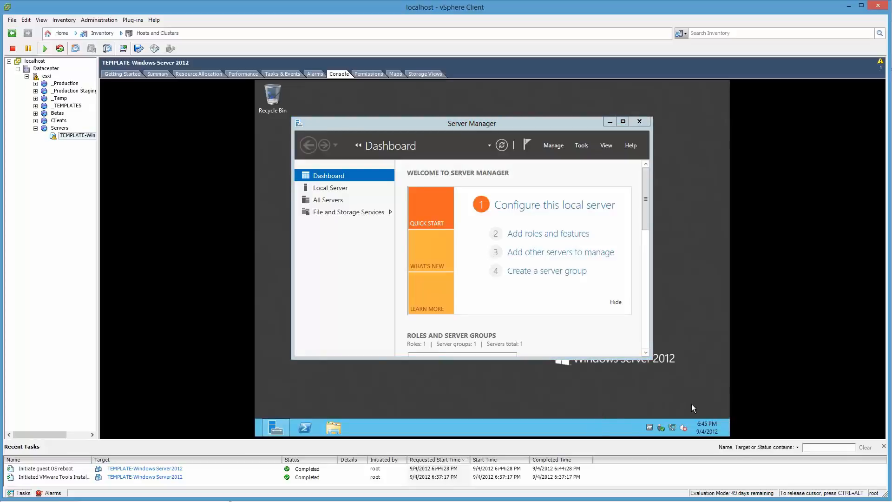
pyautogui.moveTo(679, 398)
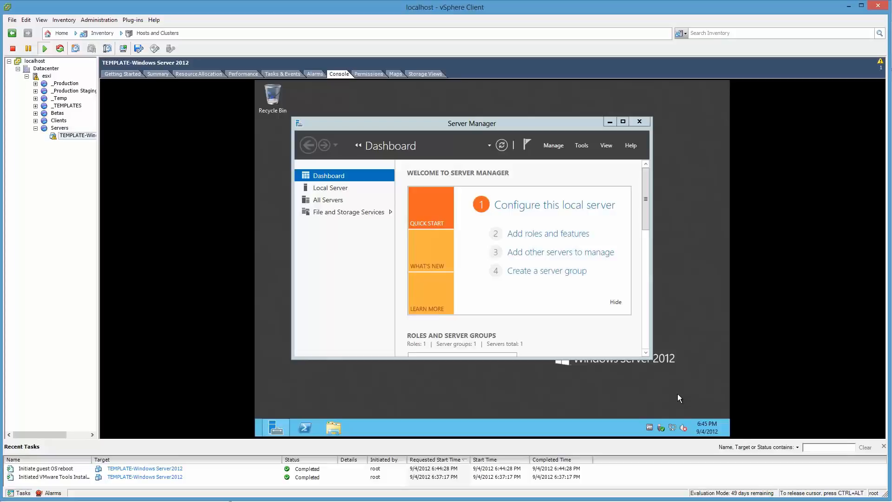
pyautogui.moveTo(671, 426)
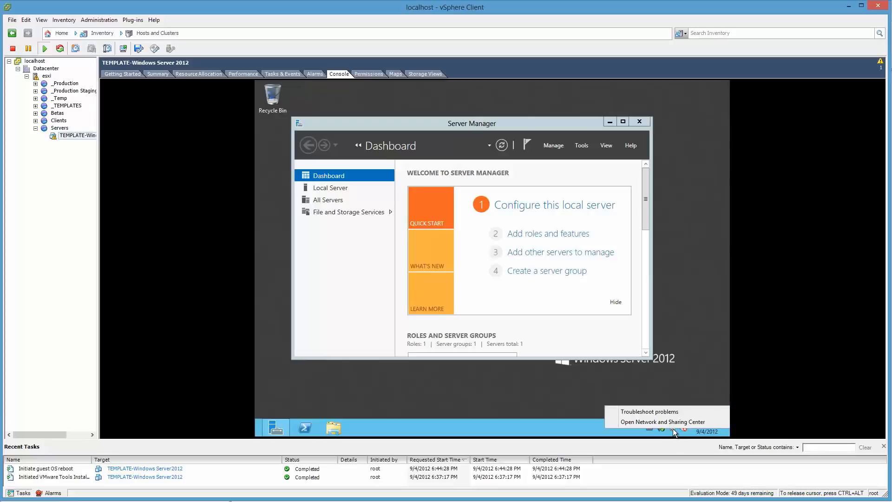
pyautogui.click(663, 422)
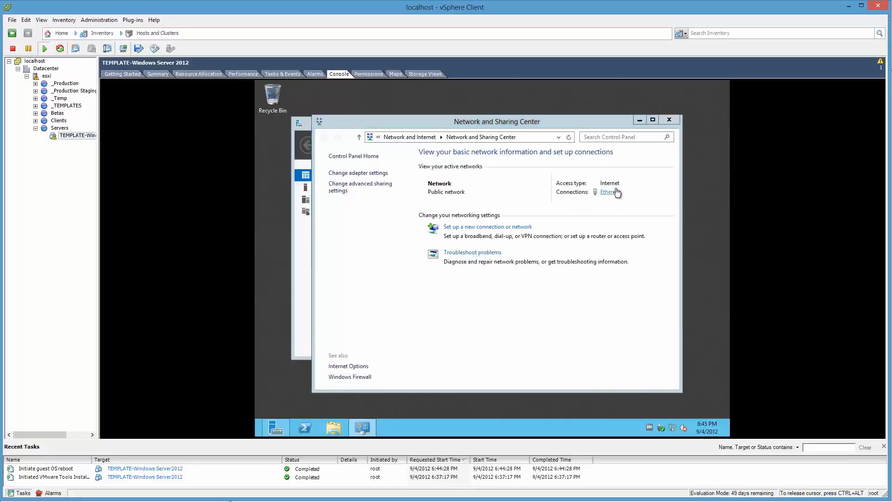
pyautogui.click(606, 192)
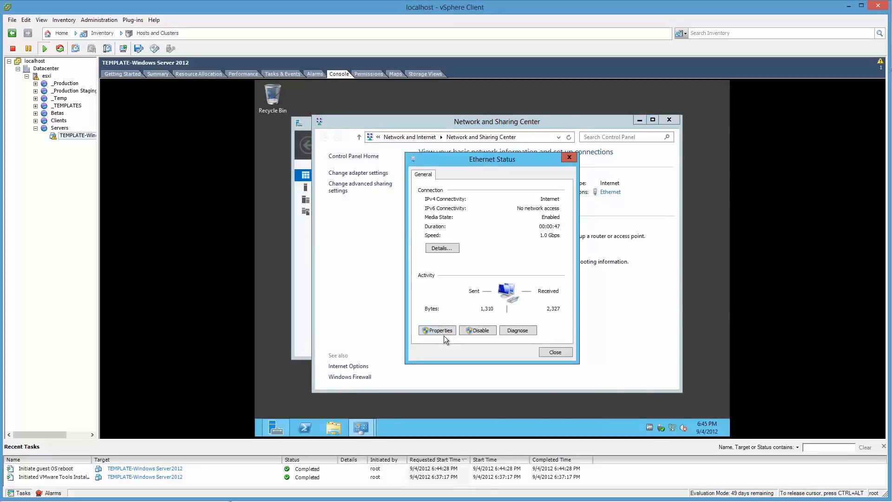
pyautogui.click(436, 330)
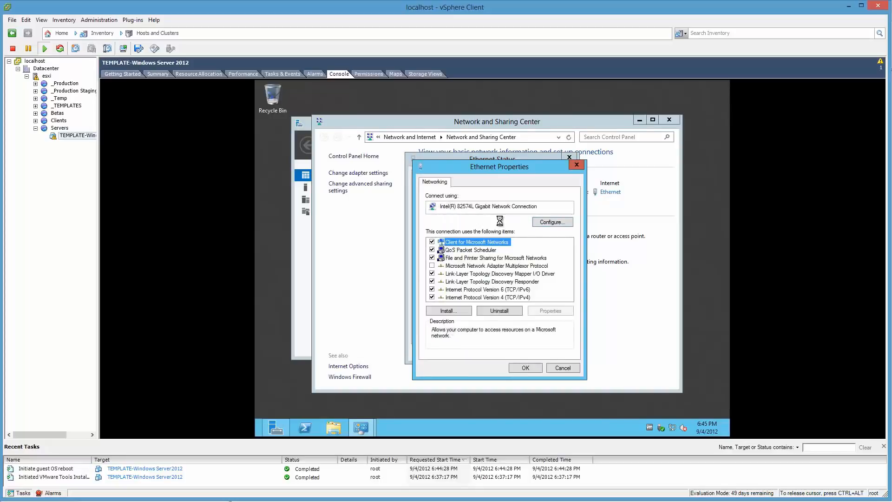
pyautogui.click(562, 368)
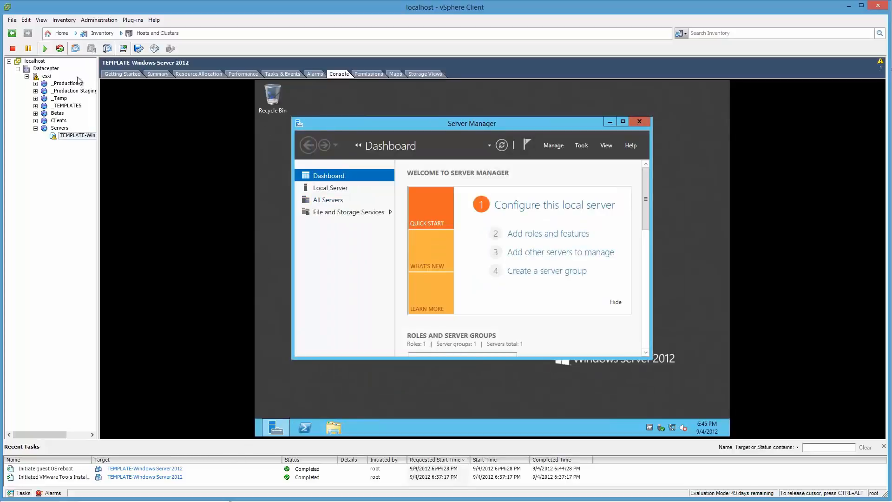
# Step: Shut down the template VM's guest OS from Power > Shut Down Guest and confirm with Yes
pyautogui.rightClick(75, 135)
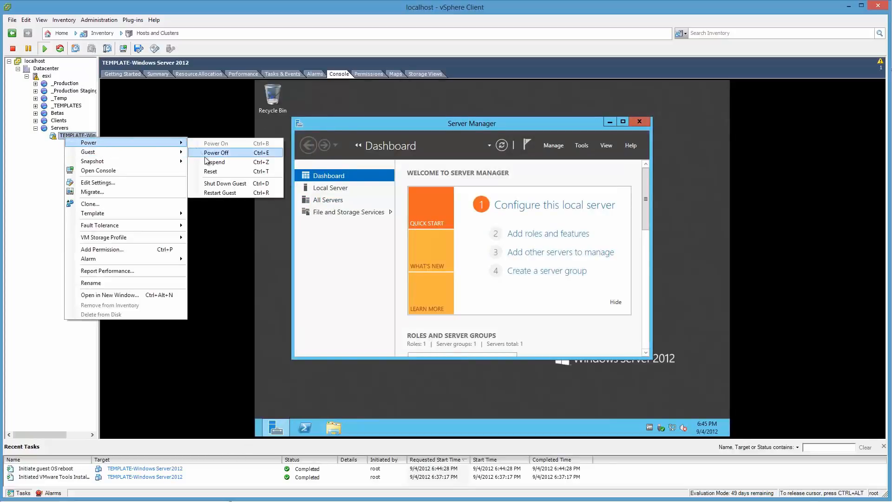
pyautogui.click(225, 183)
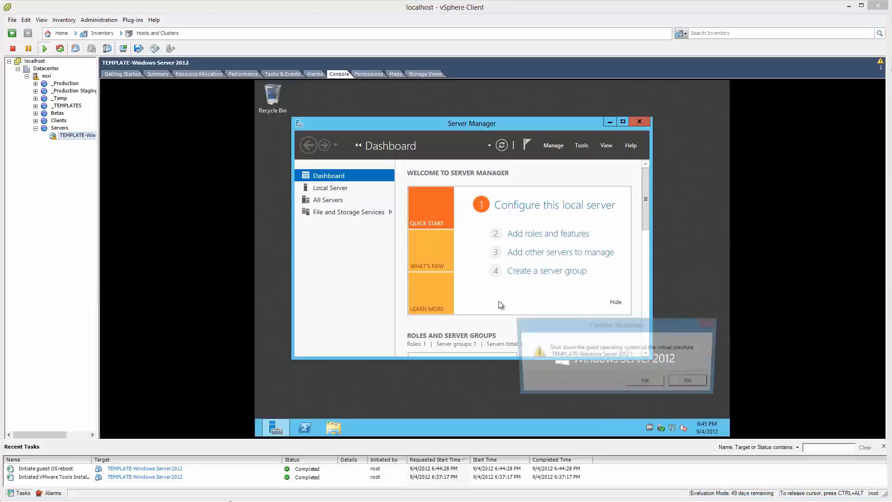
pyautogui.click(644, 380)
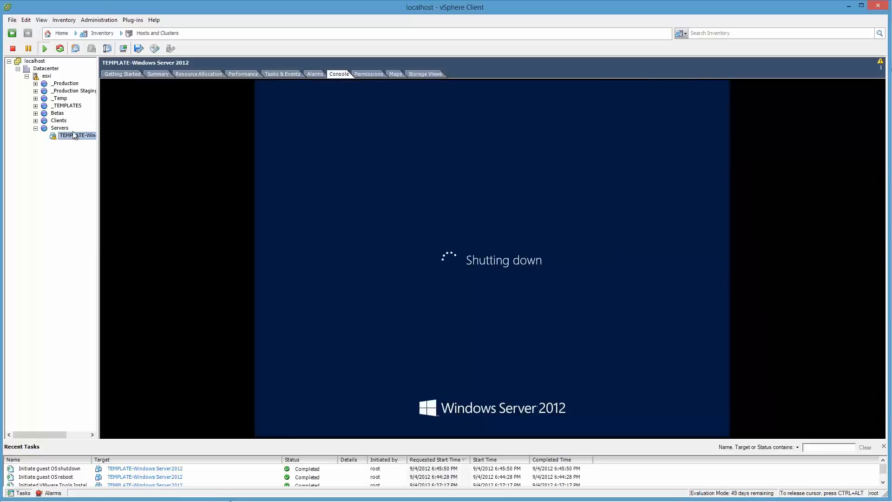
pyautogui.rightClick(60, 128)
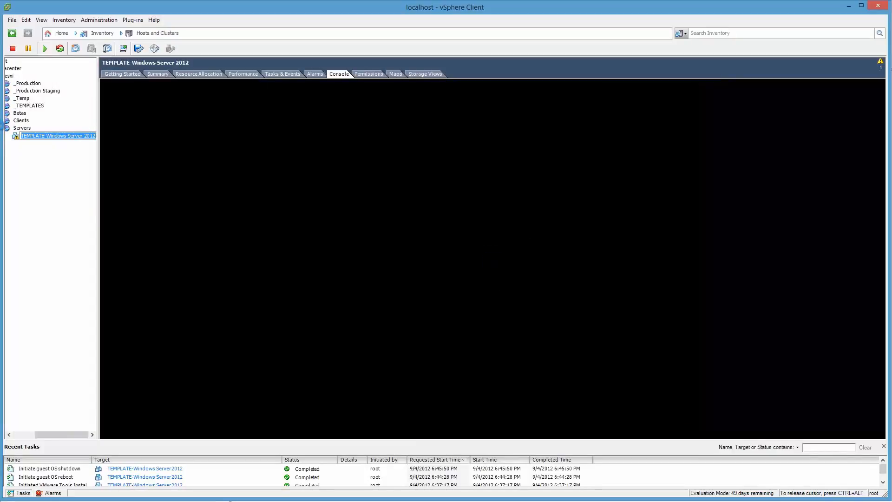
# Step: Set the CD/DVD drive to Client Device and add a new VMXNET 3 Ethernet adapter
pyautogui.rightClick(56, 135)
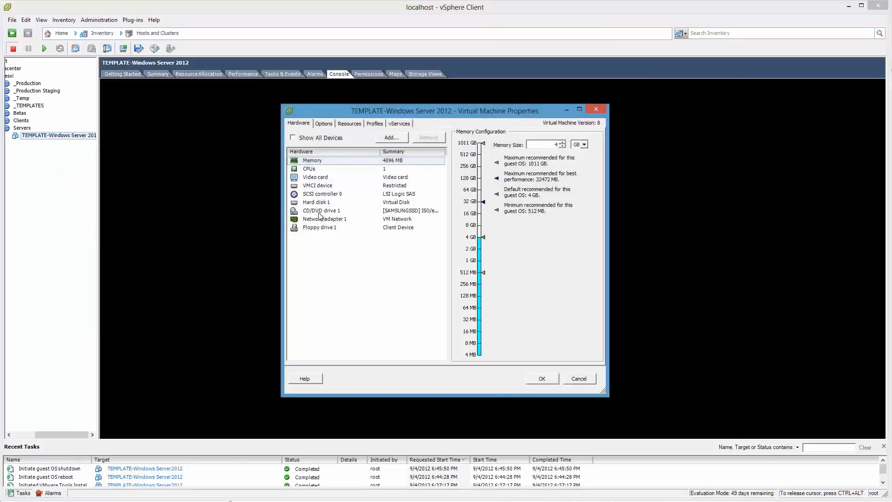
pyautogui.click(322, 211)
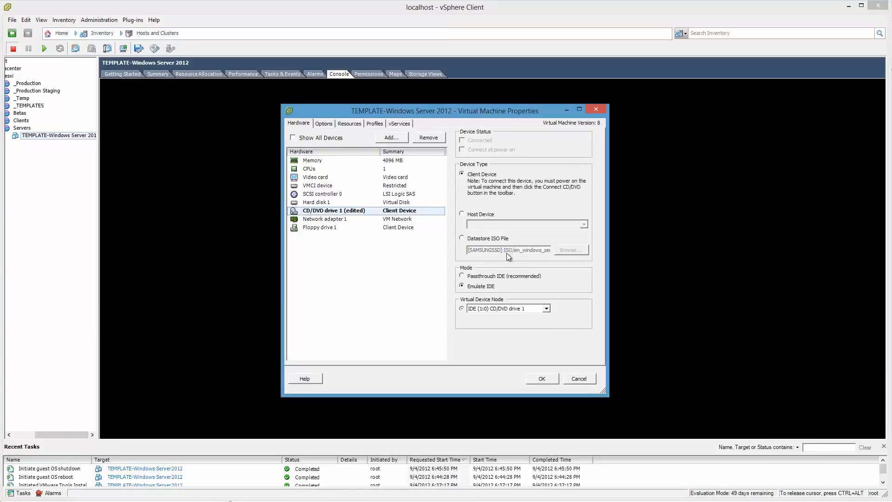
pyautogui.moveTo(338, 226)
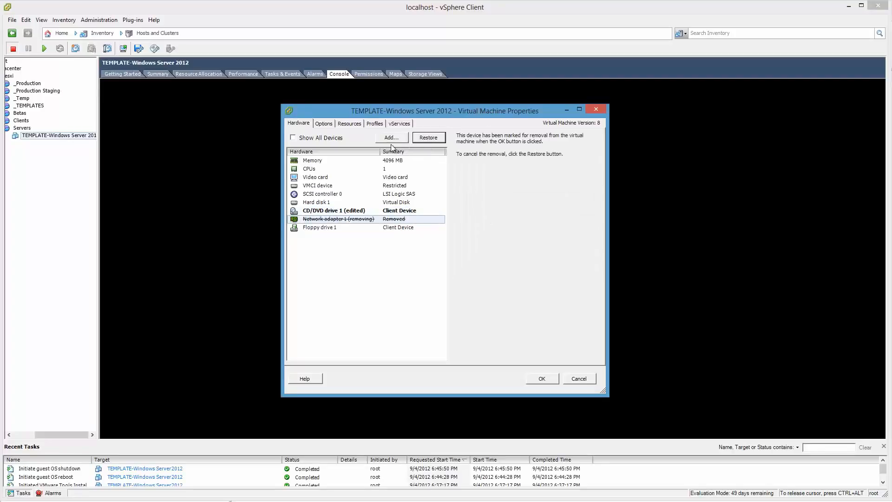
pyautogui.click(391, 137)
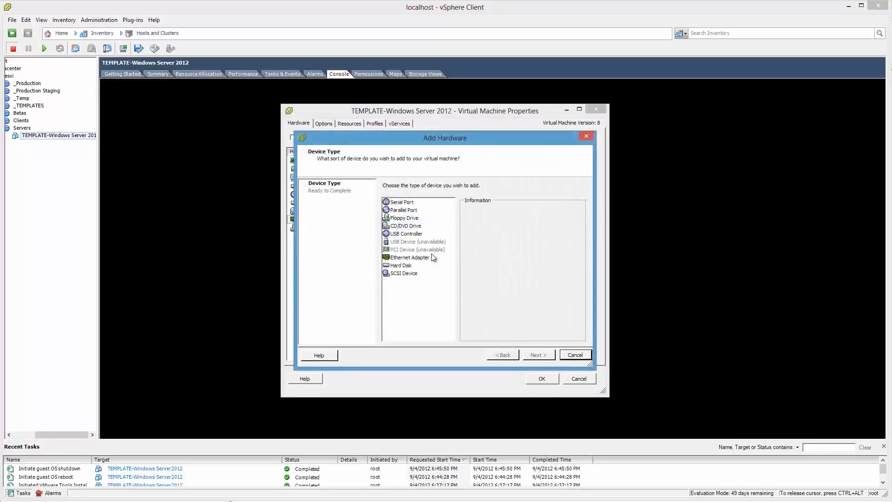
pyautogui.click(537, 354)
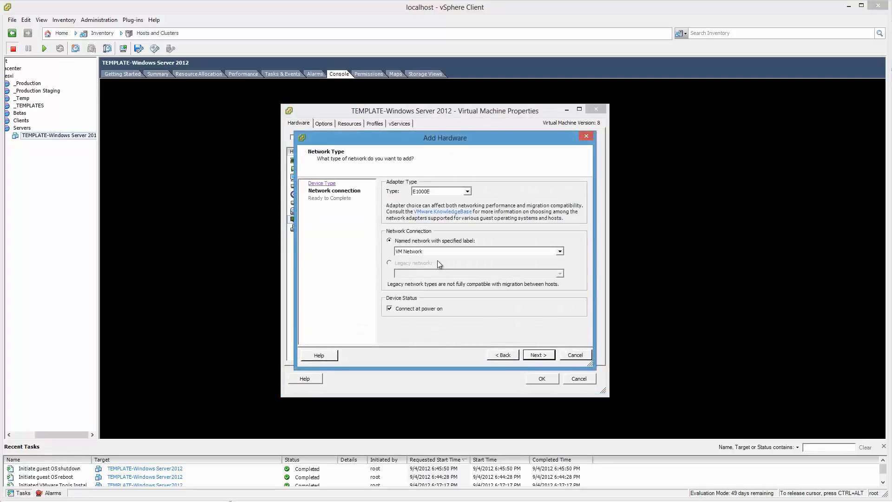
pyautogui.click(466, 190)
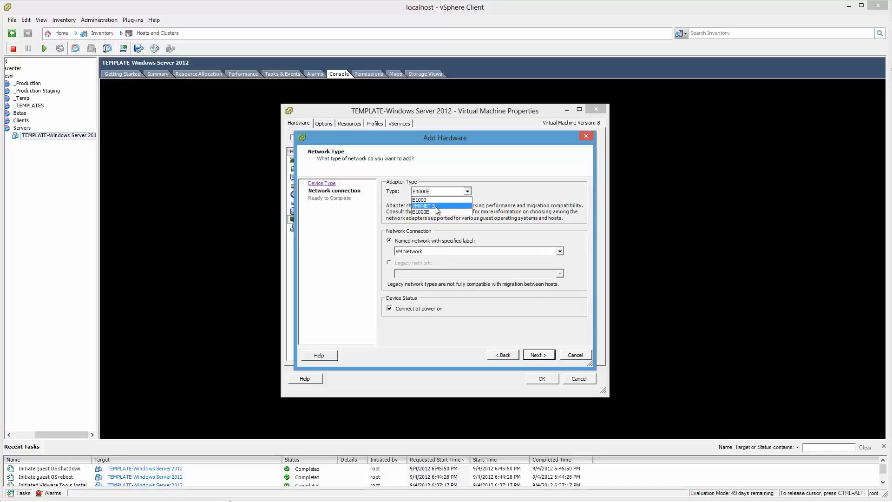
pyautogui.click(424, 206)
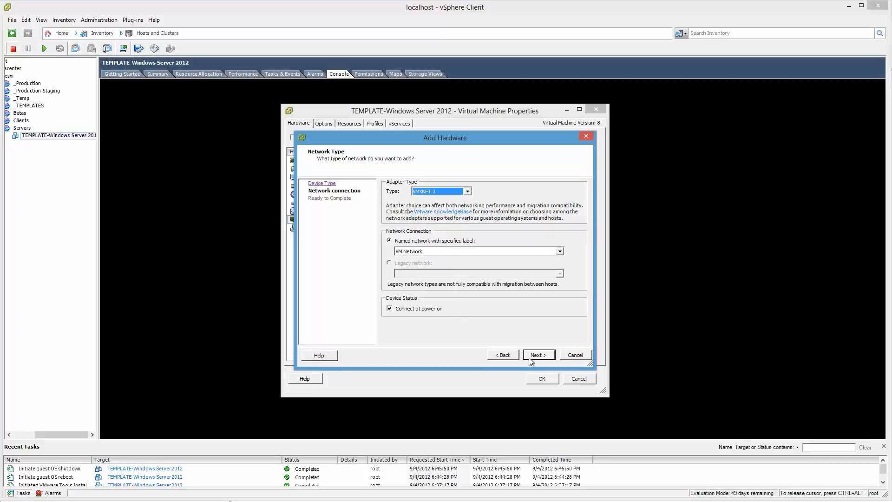
pyautogui.click(537, 354)
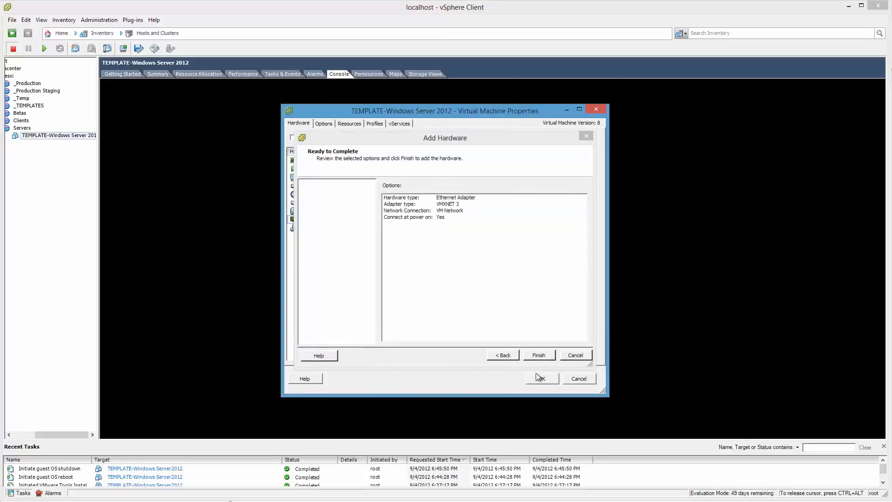
pyautogui.click(538, 355)
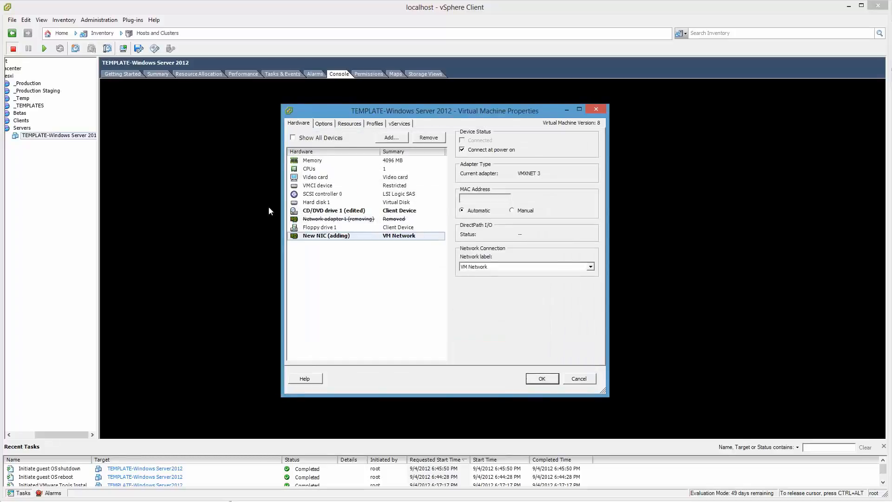
# Step: Save the Virtual Machine Properties changes and power the template VM back on
pyautogui.click(540, 378)
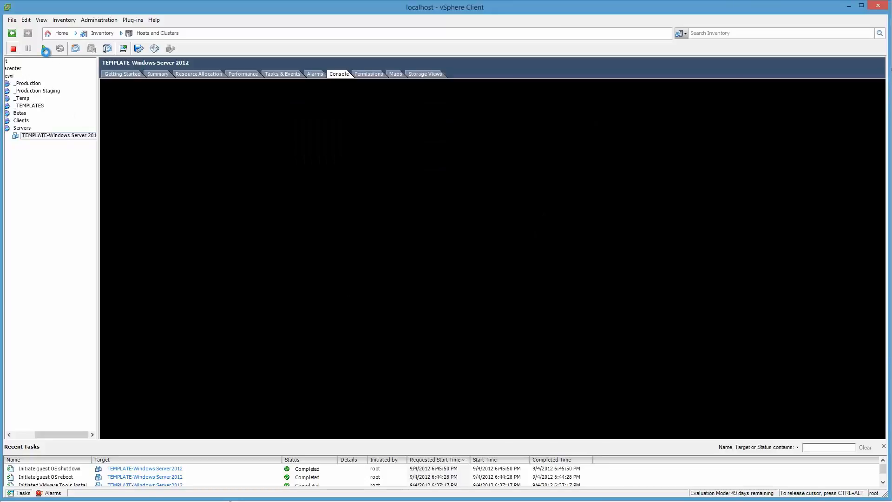
pyautogui.moveTo(46, 53)
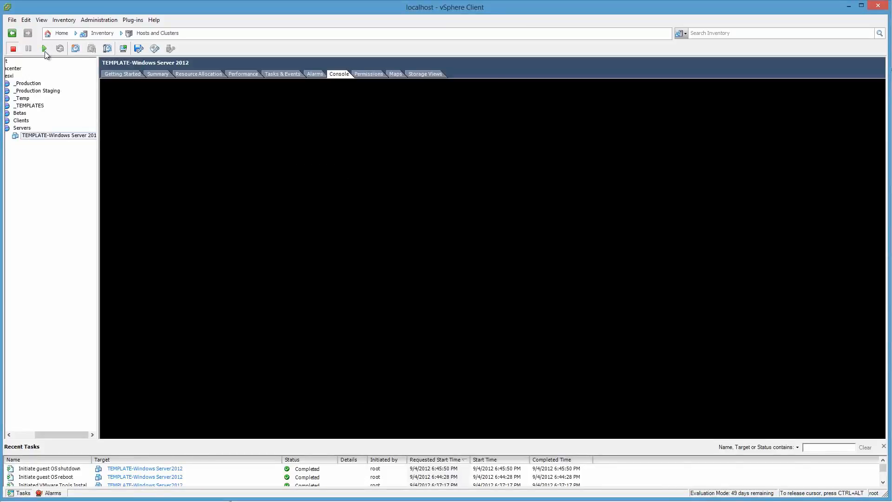
pyautogui.click(44, 48)
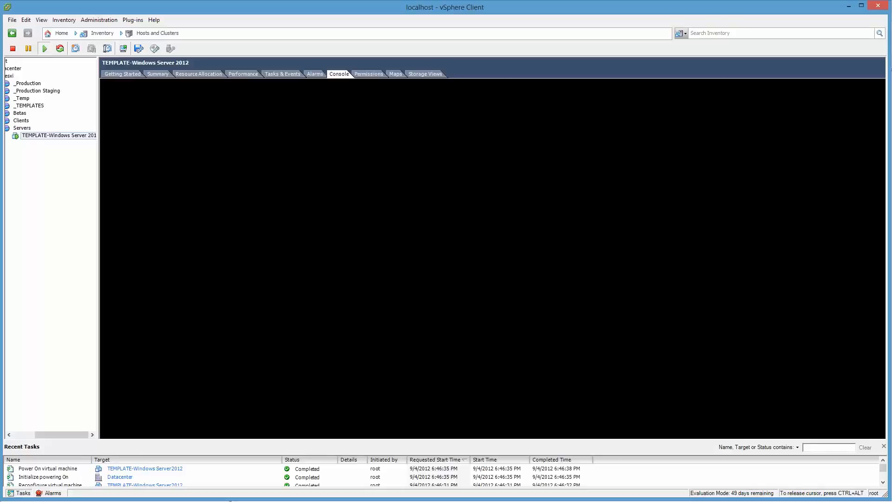
pyautogui.moveTo(188, 78)
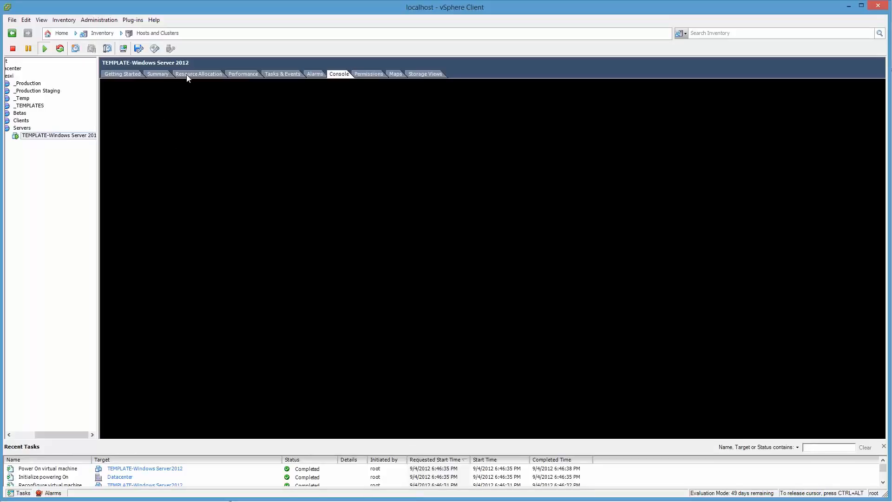
# Step: Verify on the Summary tab that VMware Tools is current and the IP is 10.10.1.116, then return to Console
pyautogui.click(158, 73)
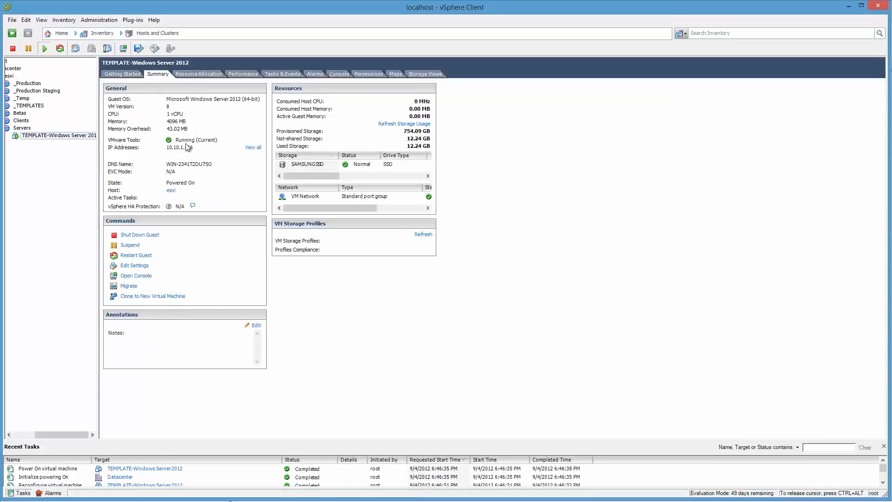
pyautogui.moveTo(196, 140)
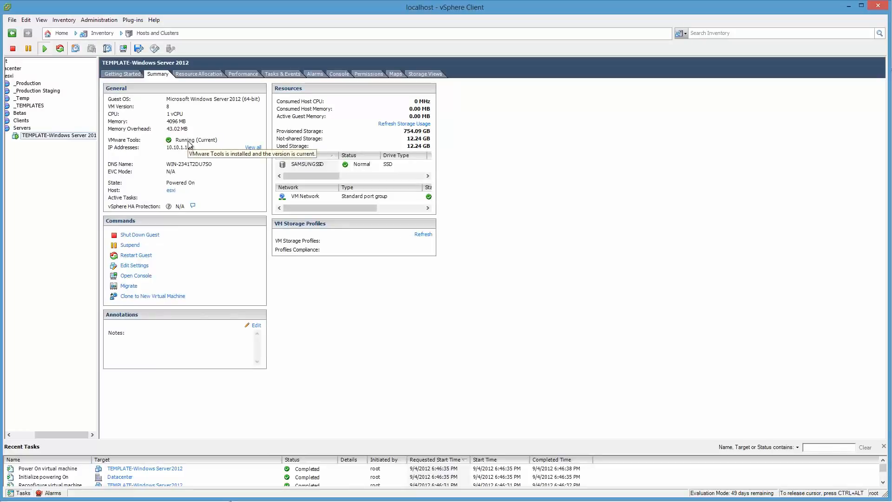
pyautogui.click(339, 74)
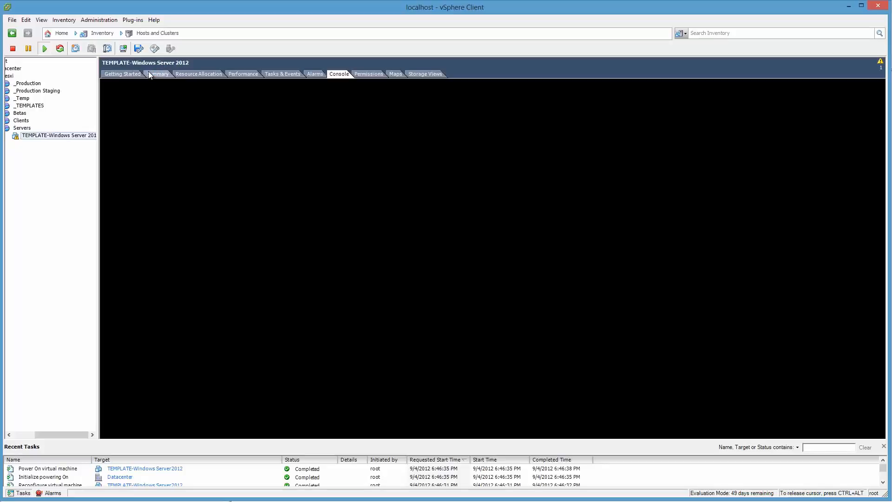
pyautogui.click(159, 74)
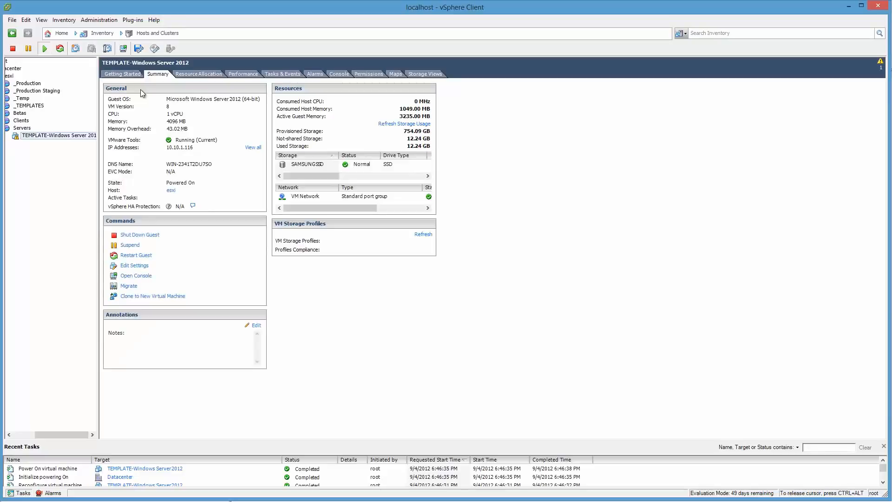
pyautogui.moveTo(275, 81)
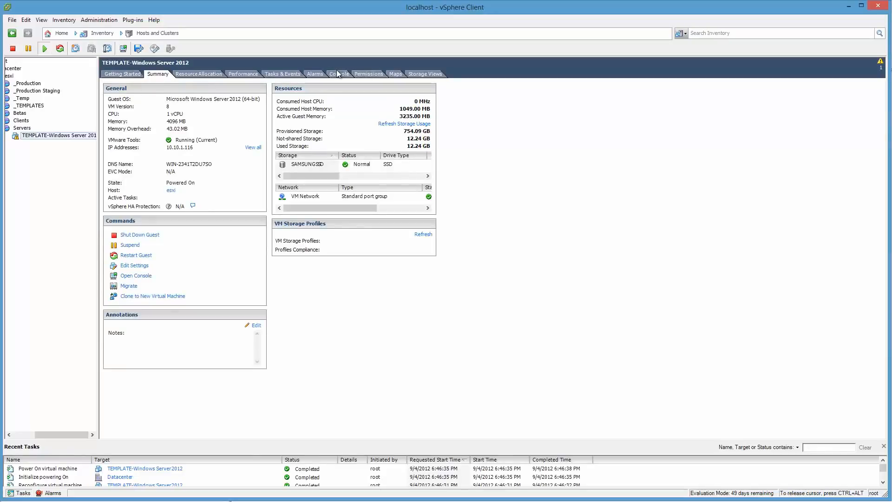
pyautogui.click(339, 73)
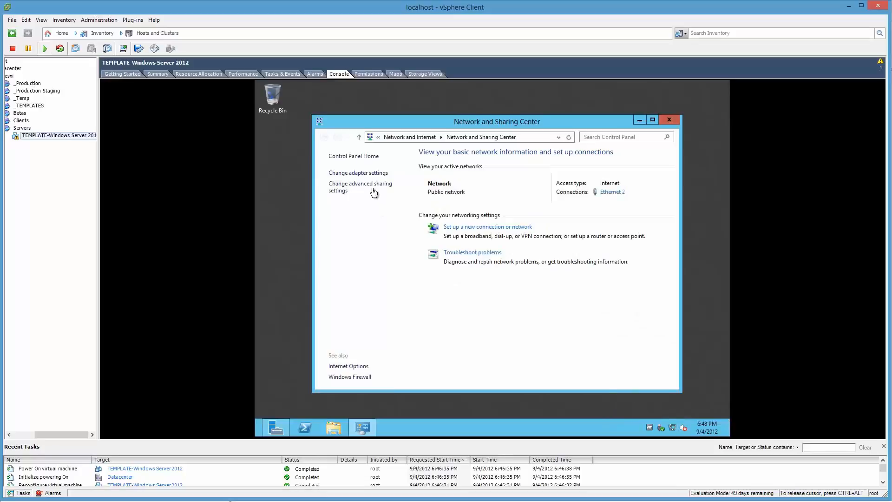
pyautogui.click(358, 172)
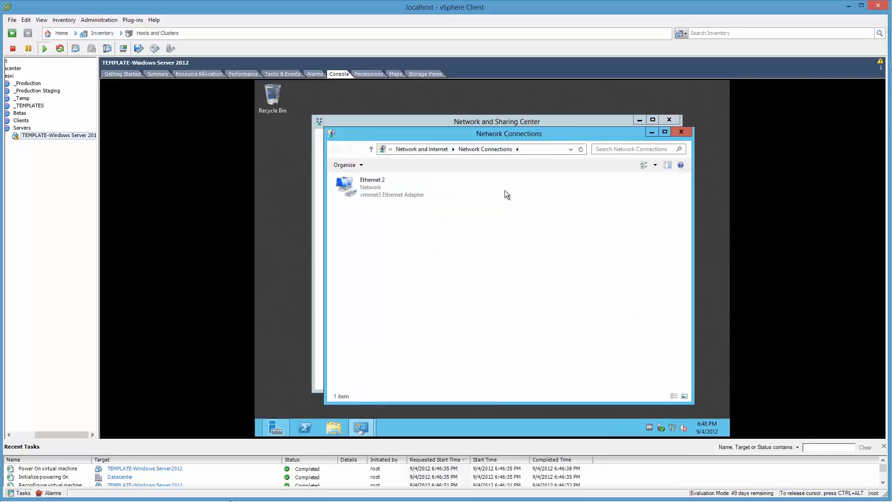
pyautogui.rightClick(345, 187)
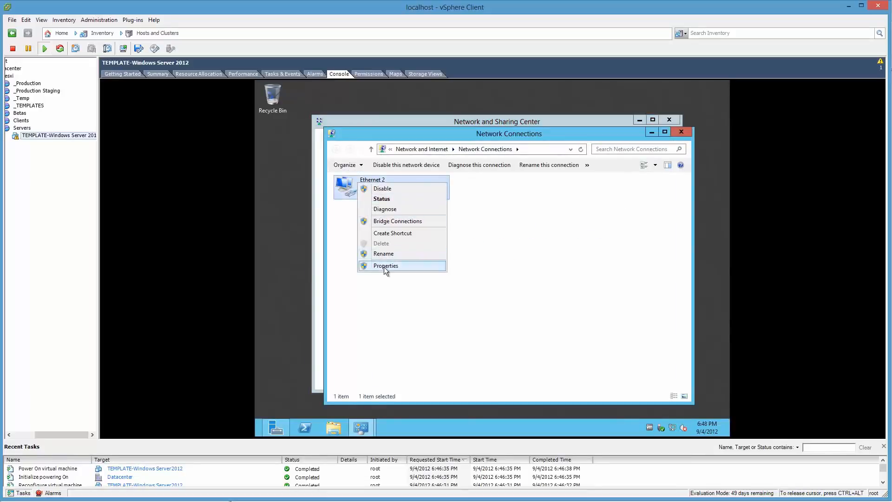
pyautogui.click(385, 266)
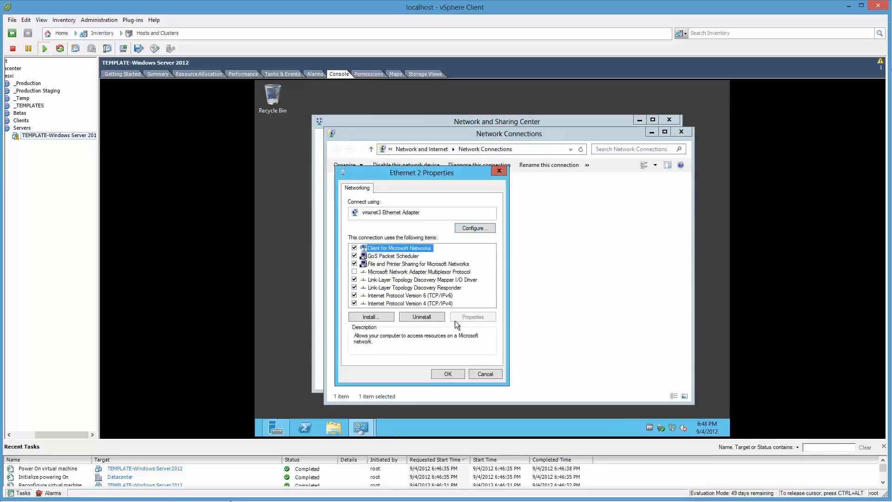
pyautogui.click(485, 373)
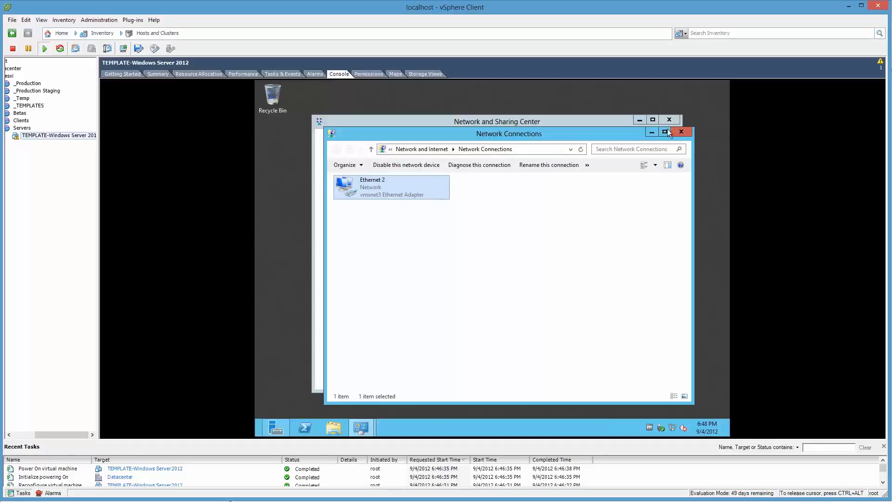
pyautogui.click(681, 132)
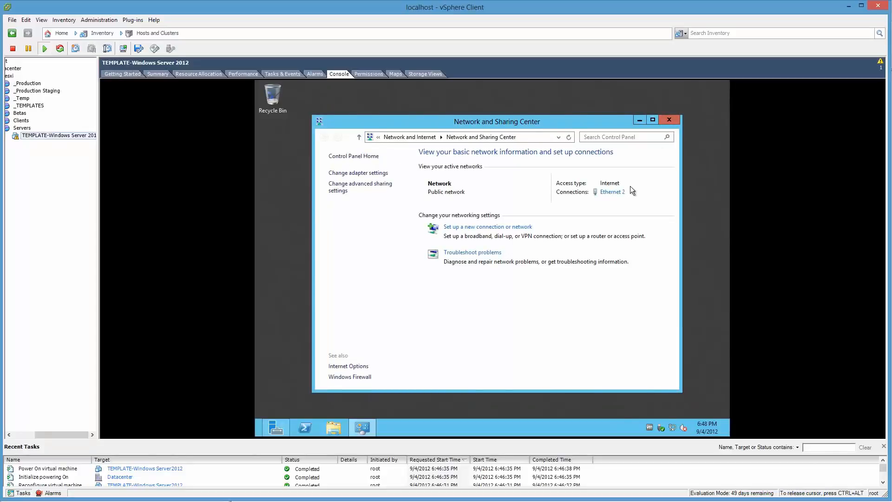
pyautogui.moveTo(631, 187)
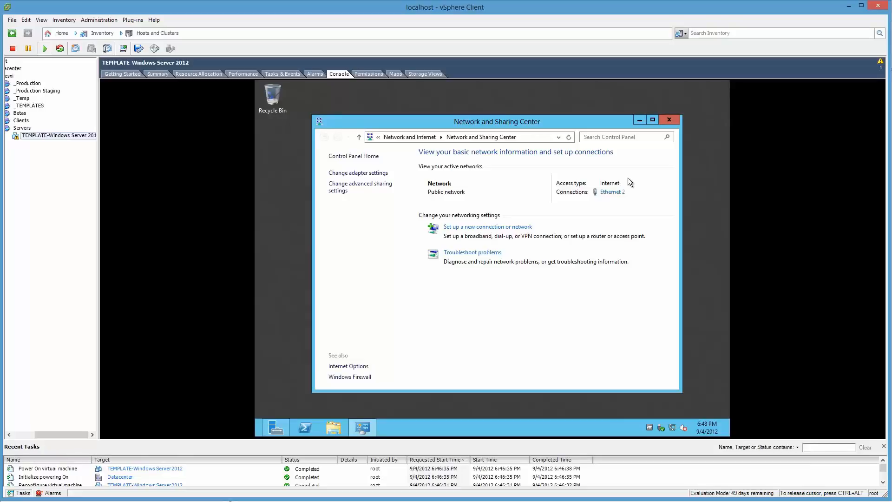
pyautogui.moveTo(619, 182)
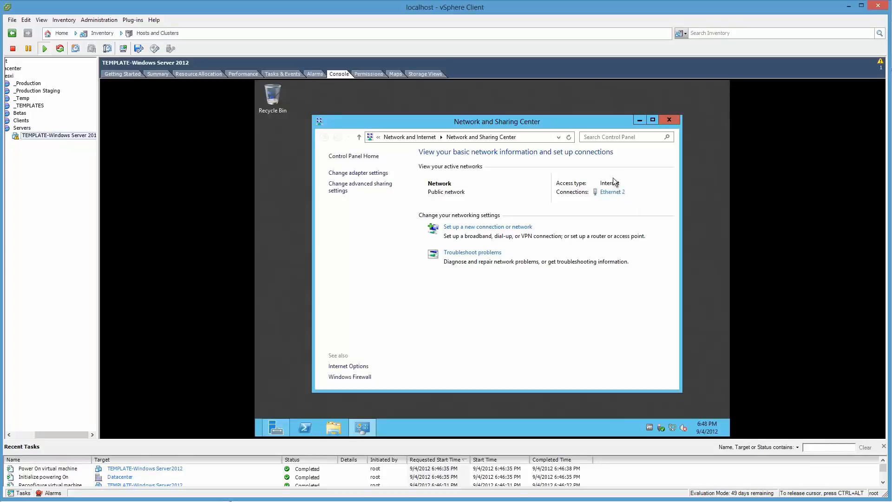
pyautogui.moveTo(614, 192)
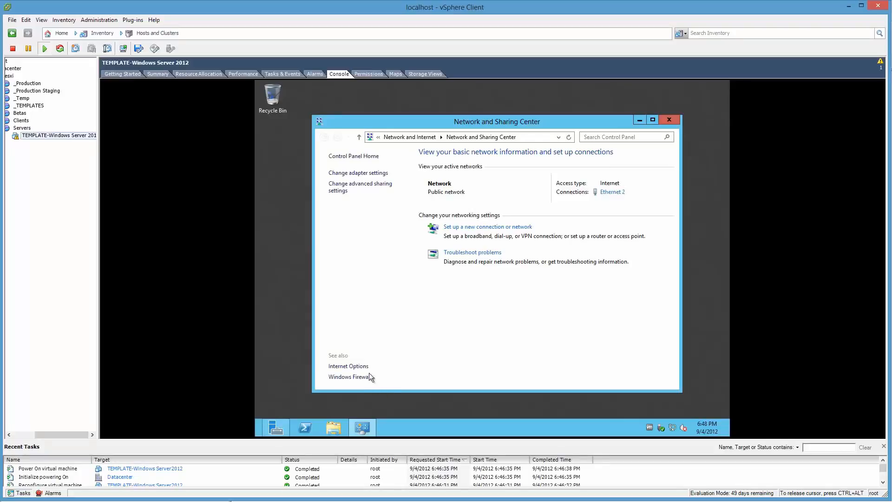
pyautogui.moveTo(367, 368)
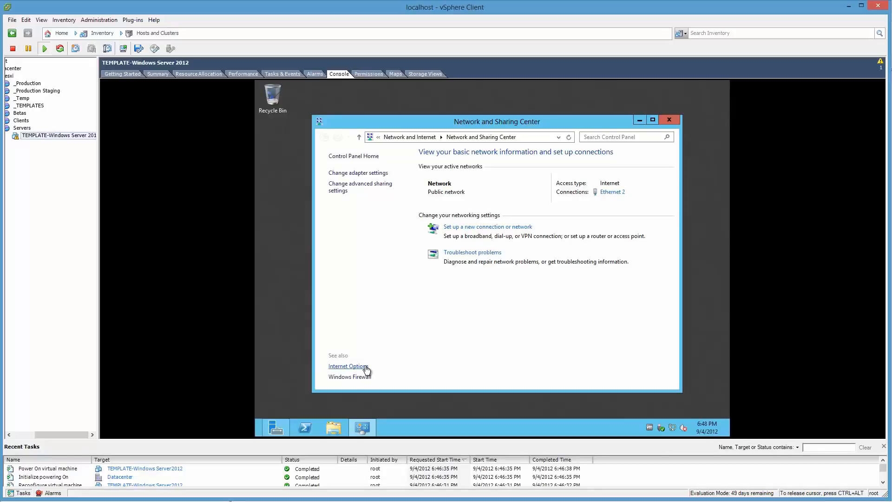
pyautogui.moveTo(360, 186)
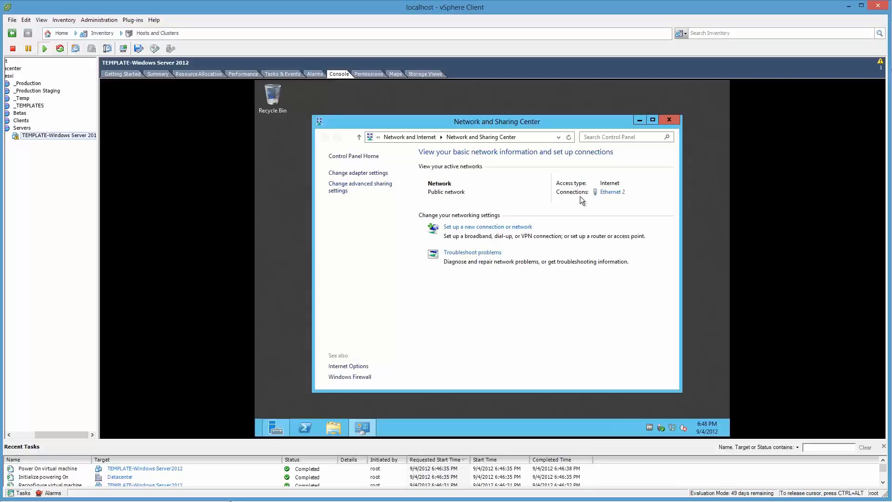
pyautogui.moveTo(610, 192)
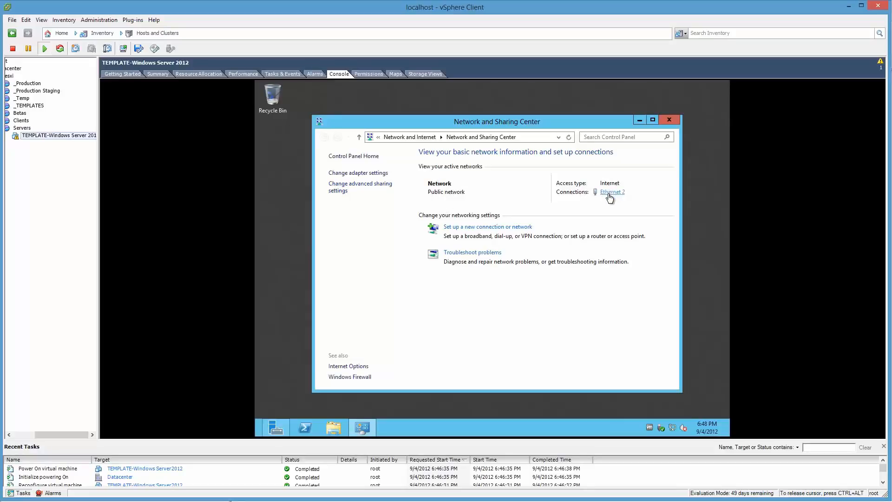
# Step: Open Ethernet 2's IPv4 properties and switch to a manually assigned IP address
pyautogui.click(611, 192)
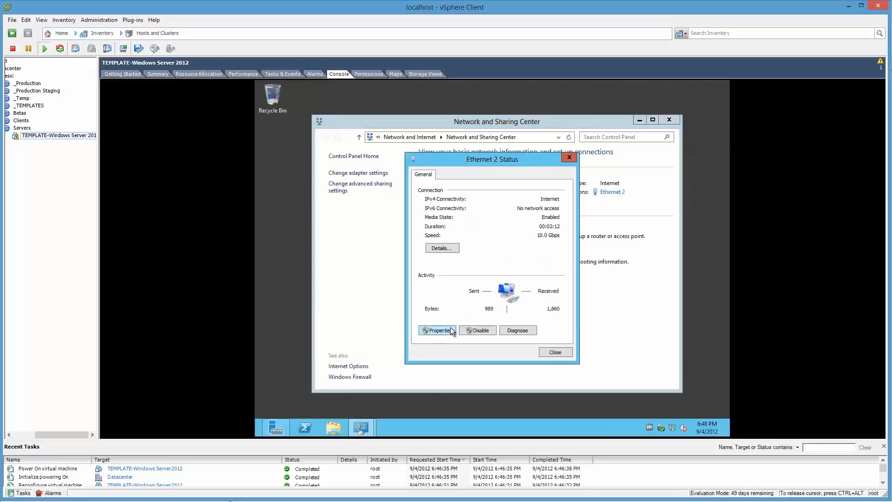
pyautogui.click(436, 330)
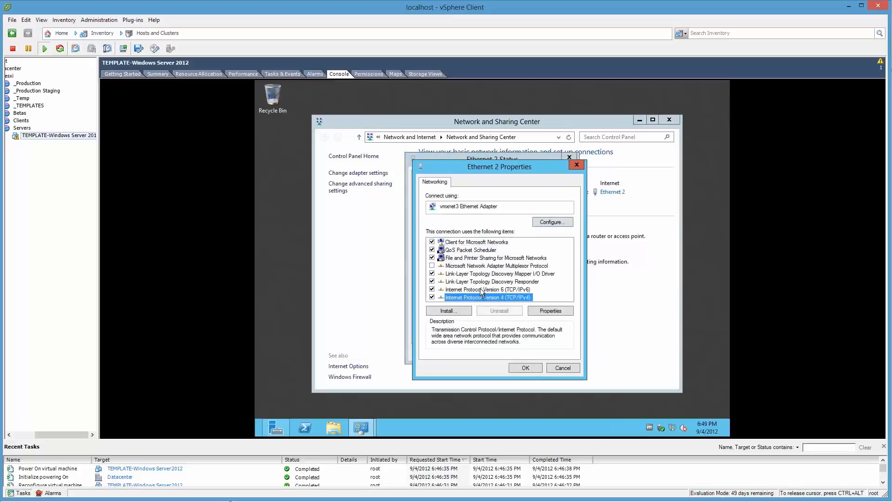
pyautogui.click(549, 311)
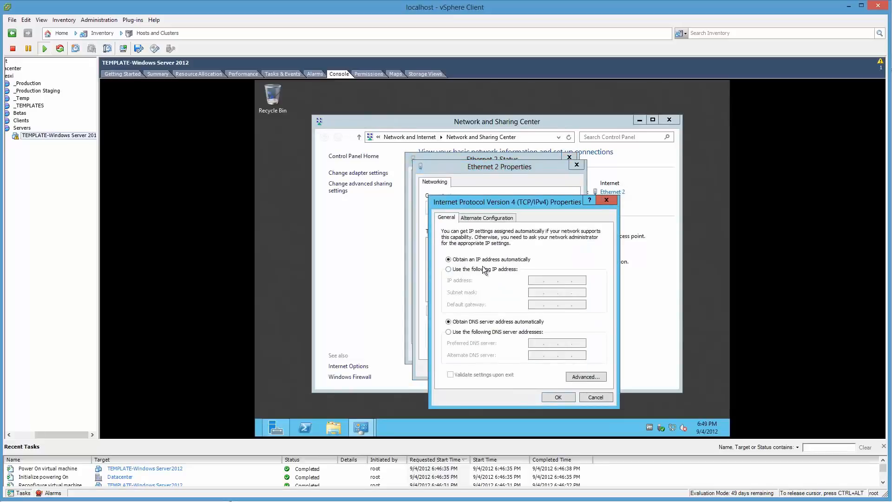
pyautogui.click(448, 269)
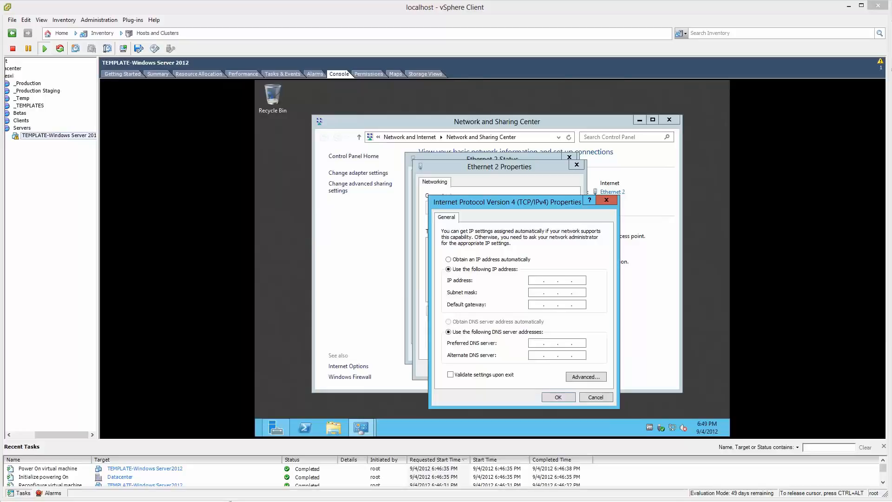
pyautogui.moveTo(413, 430)
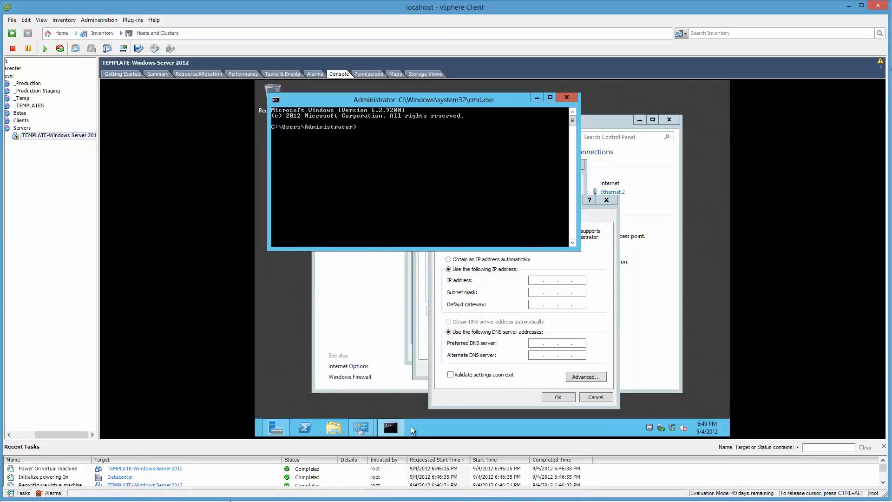
# Step: Check ipconfig, then enter IP 10.10.1.116, gateway 10.10.1.1, DNS 8.8.8.8 and 8.8.4.4
pyautogui.write('ipconfig')
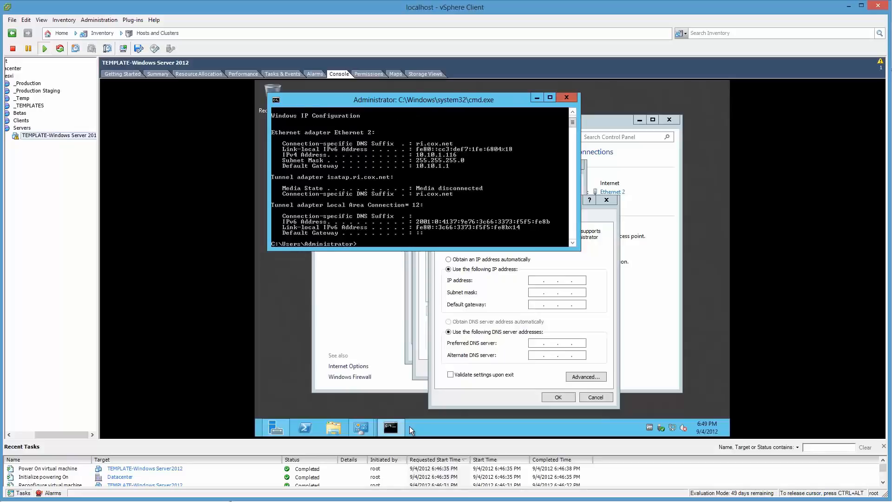
pyautogui.click(555, 280)
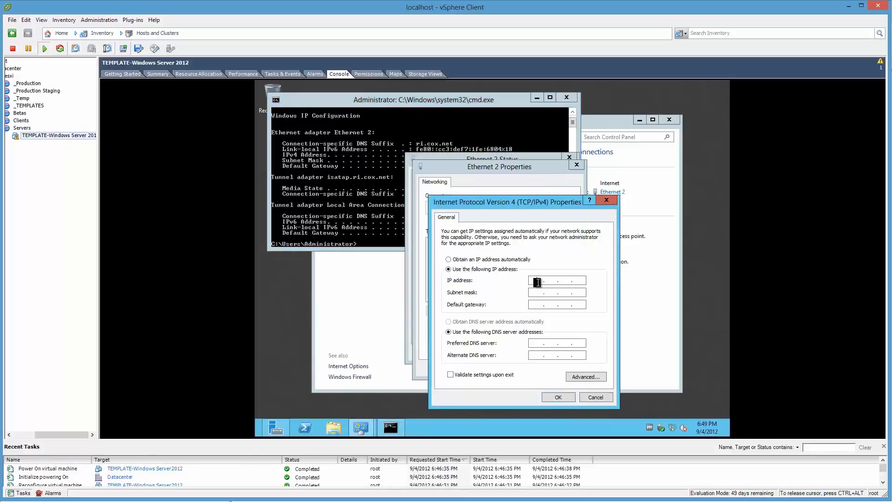
pyautogui.write('10.10.1.11')
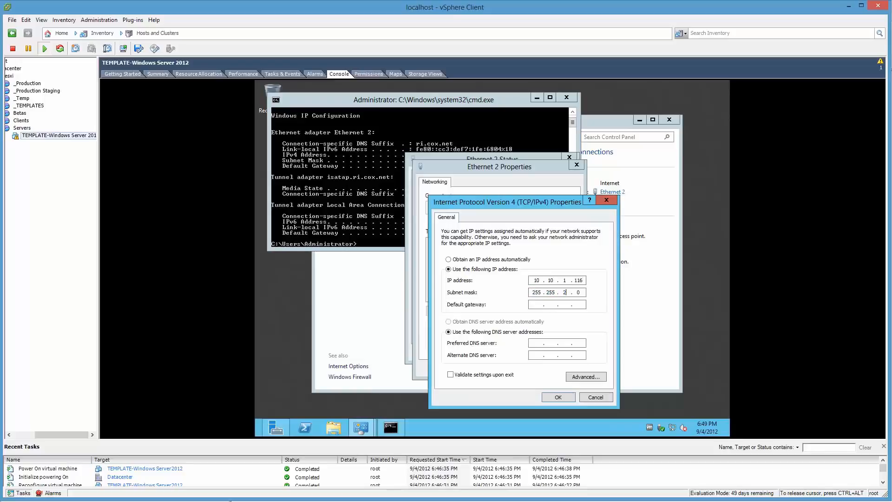
pyautogui.write('10.10.1.1')
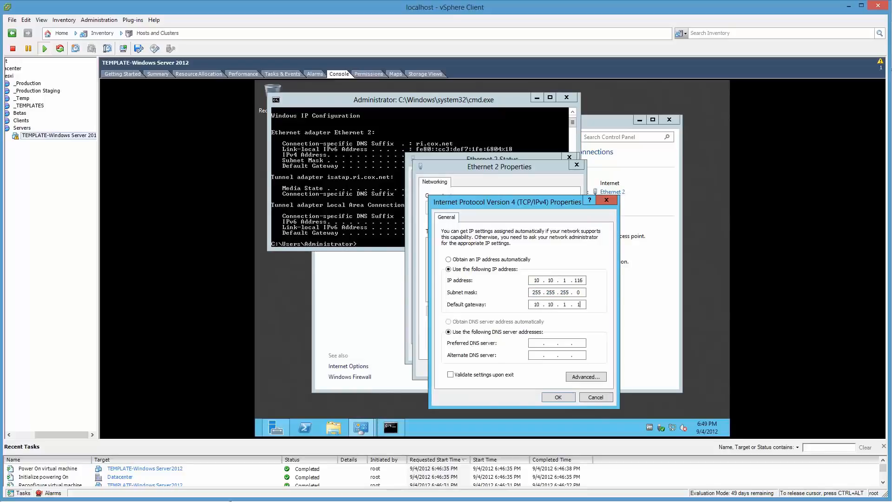
pyautogui.write('8.8.8.8')
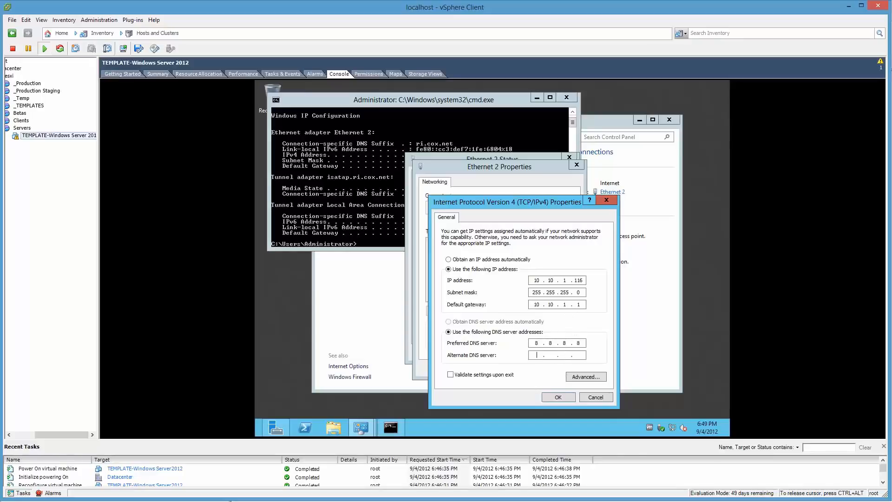
pyautogui.write('8.8.4.4')
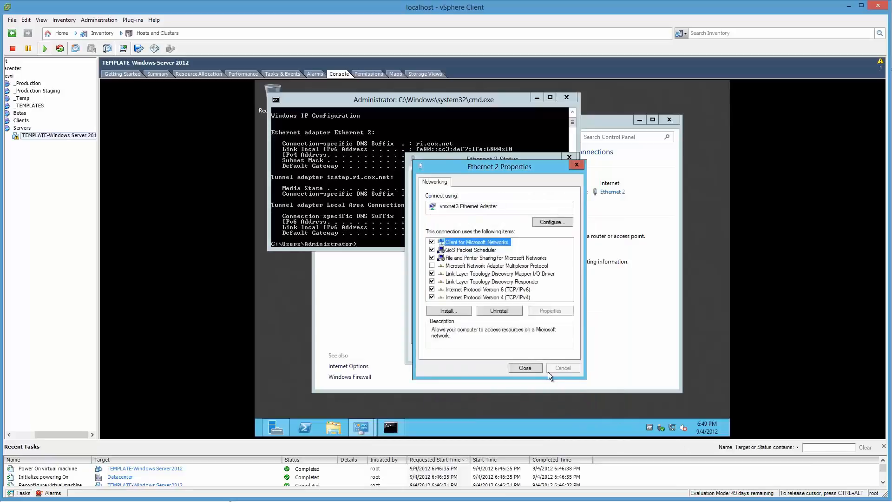
# Step: Close the Ethernet 2 properties, keeping the settings, and open the Win+X system tools menu
pyautogui.click(524, 368)
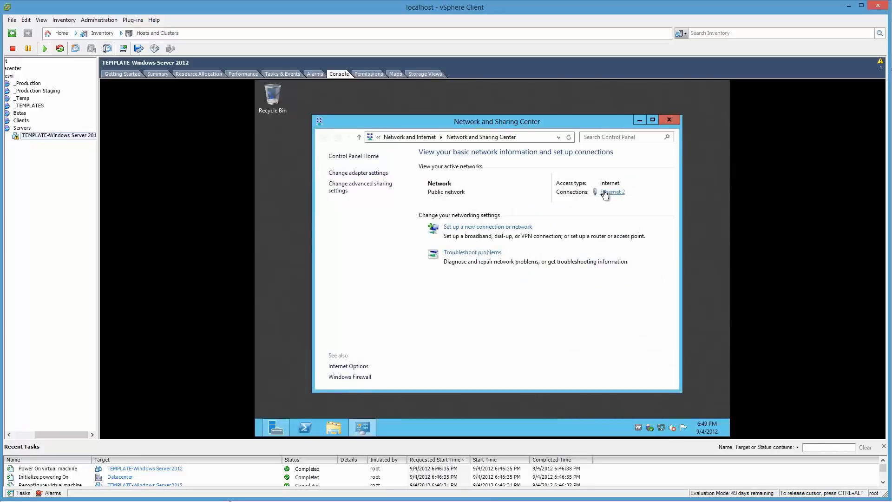
pyautogui.moveTo(630, 175)
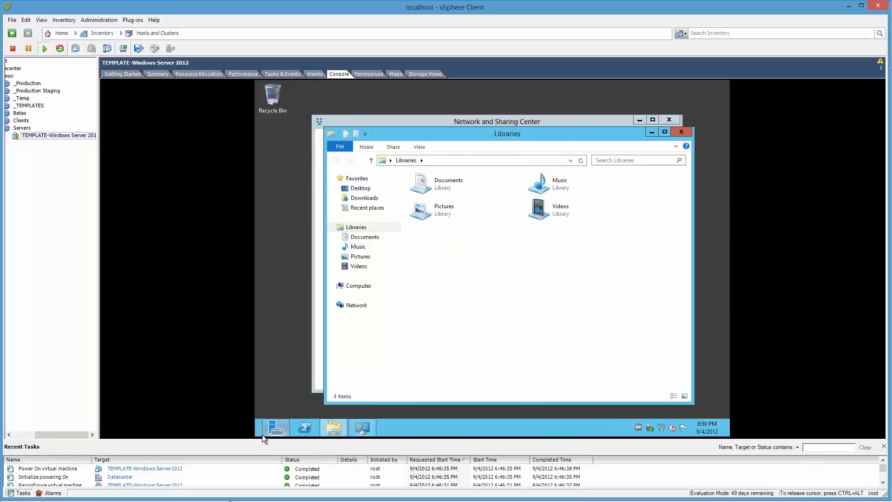
pyautogui.rightClick(259, 435)
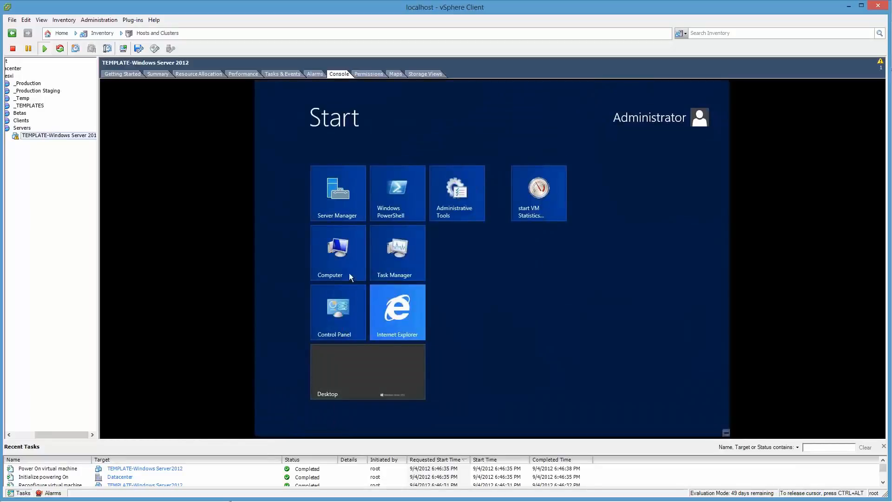
pyautogui.moveTo(457, 193)
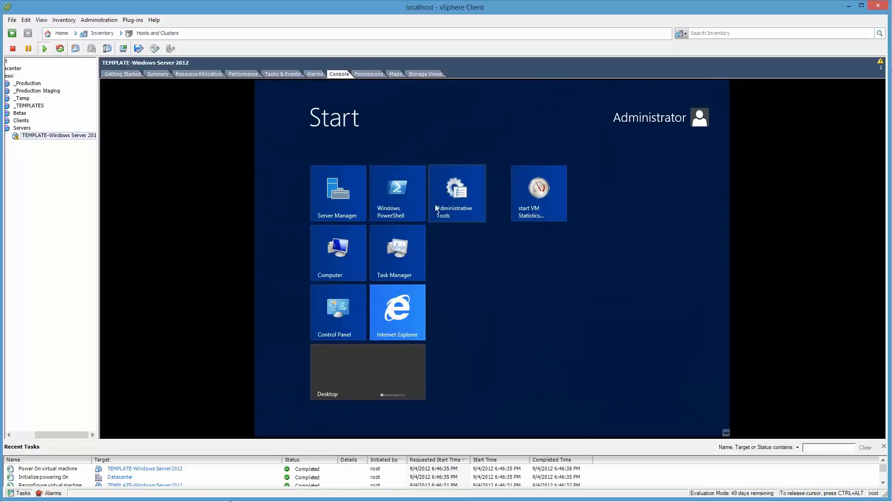
pyautogui.moveTo(345, 362)
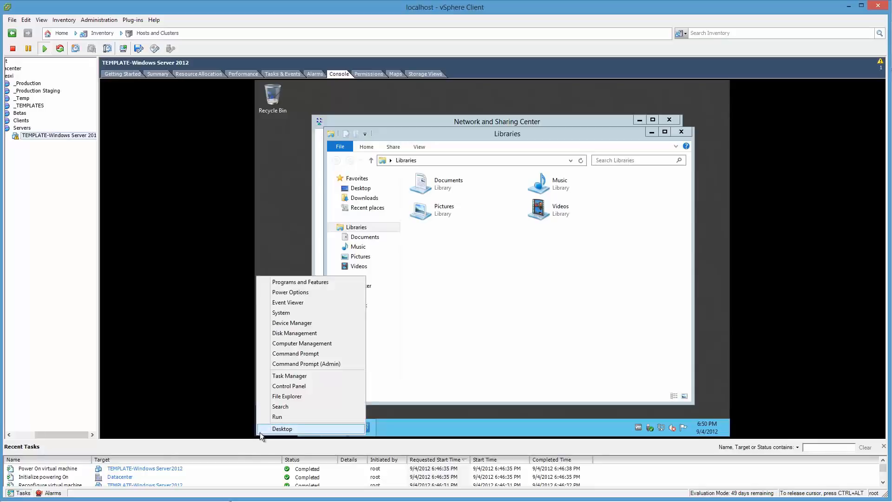
pyautogui.moveTo(281, 312)
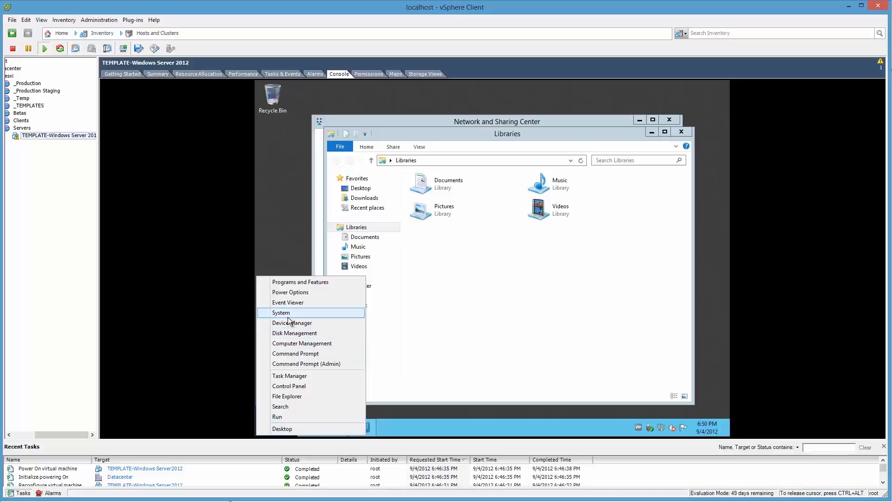
# Step: In advanced system settings, enable 'Allow remote connections to this computer', accepting the firewall notice
pyautogui.click(282, 312)
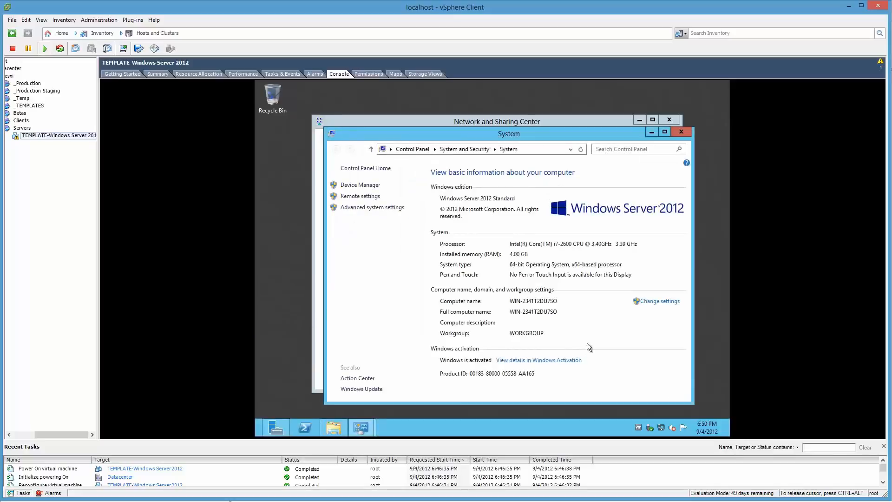
pyautogui.moveTo(513, 278)
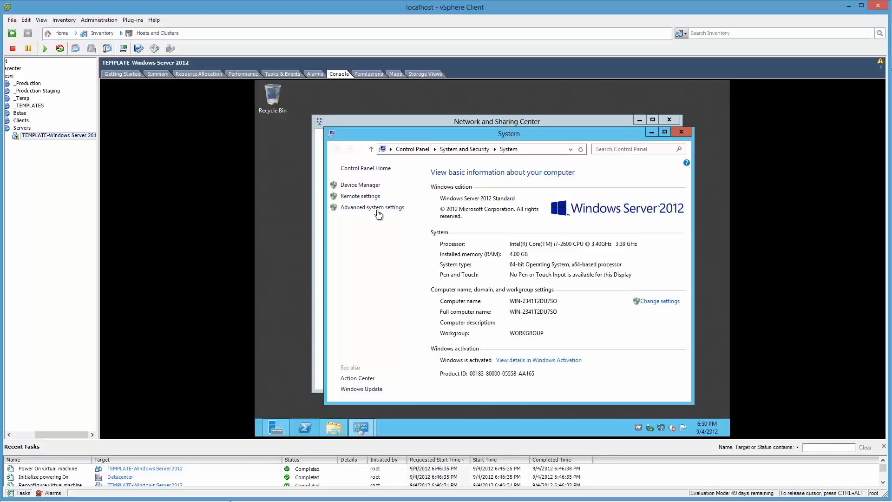
pyautogui.click(360, 196)
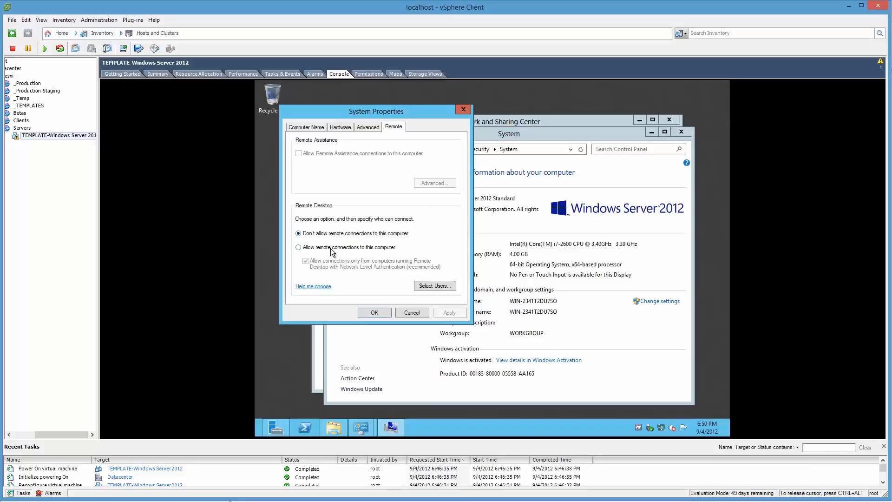
pyautogui.click(298, 247)
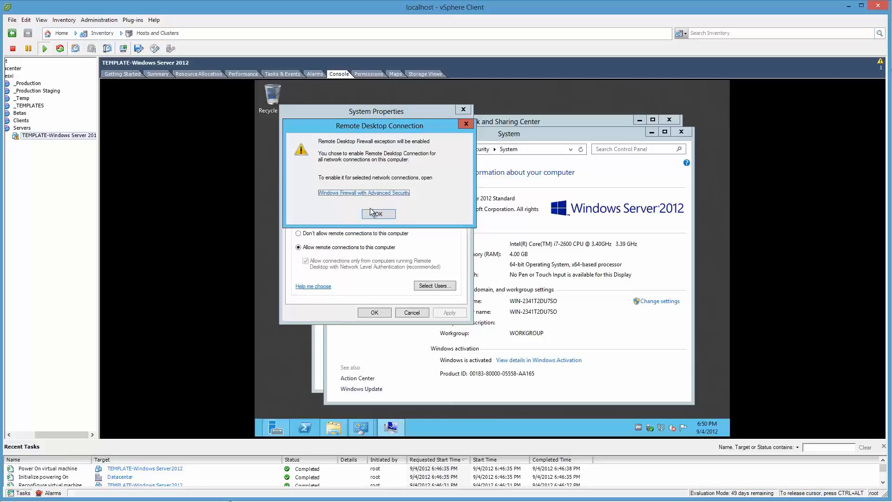
pyautogui.click(378, 214)
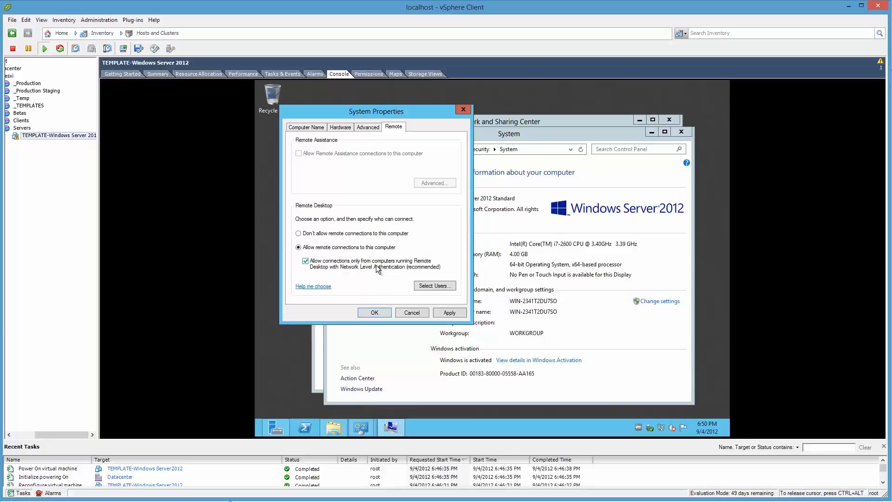
pyautogui.click(306, 261)
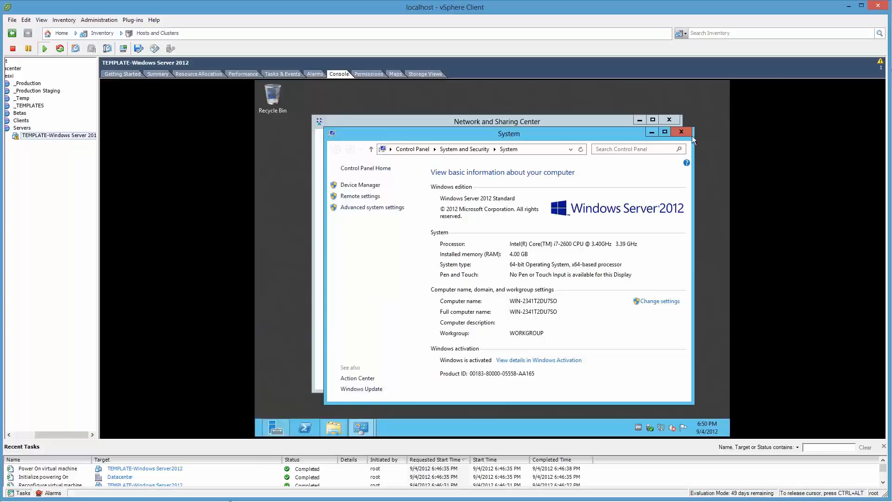
# Step: Close the System window and open the Start corner's administrative tools menu
pyautogui.click(681, 132)
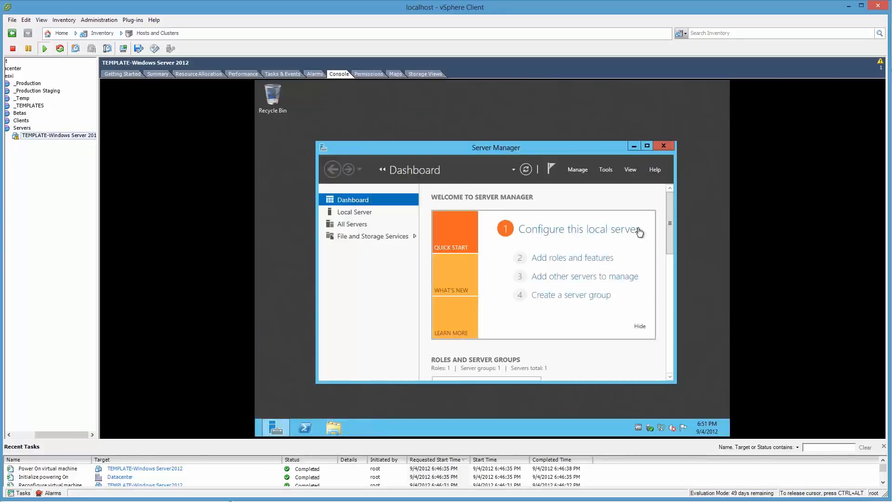
pyautogui.moveTo(268, 404)
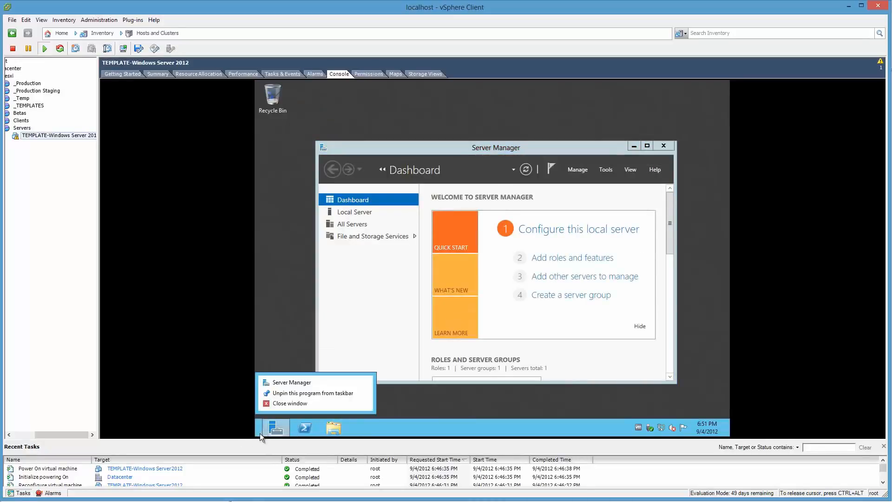
pyautogui.rightClick(370, 428)
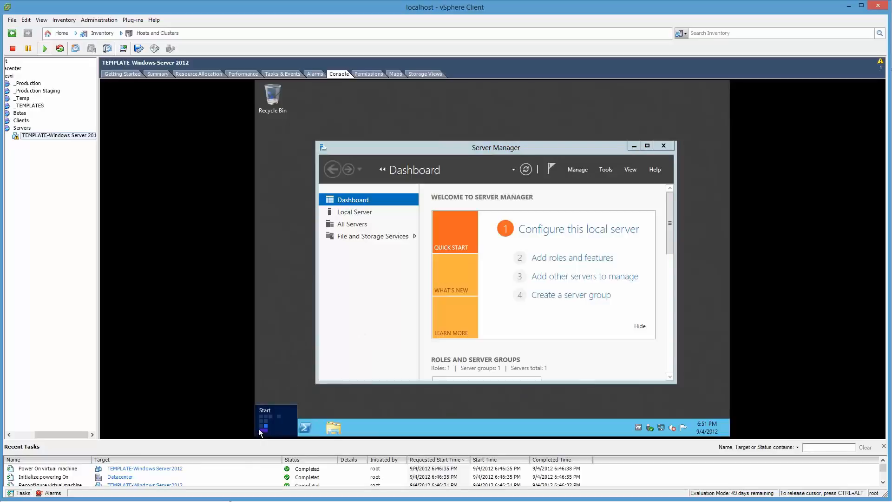
pyautogui.rightClick(275, 426)
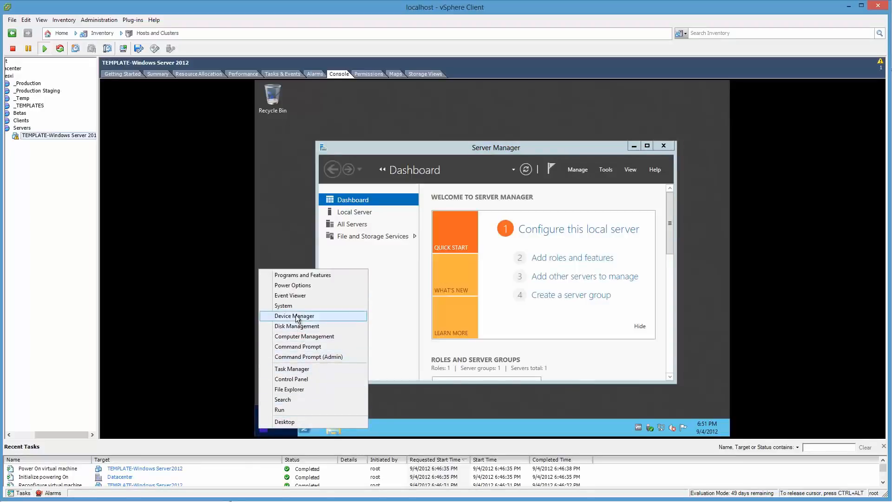
pyautogui.click(294, 316)
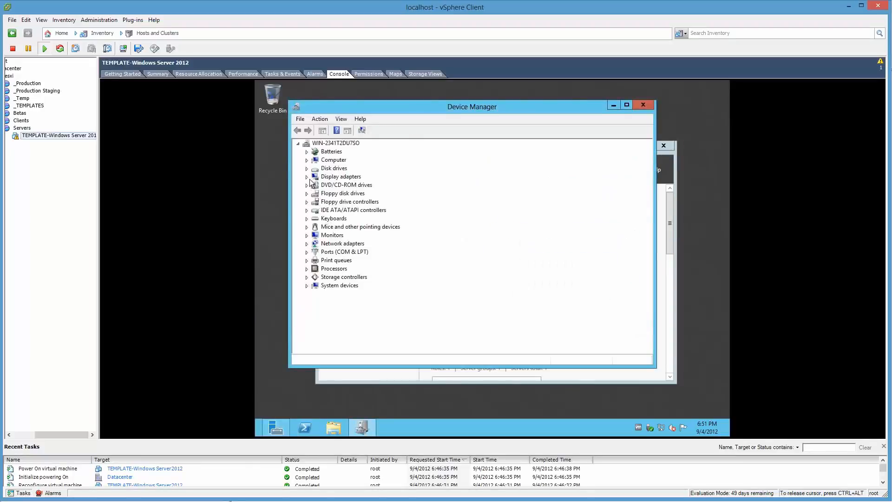
pyautogui.click(307, 176)
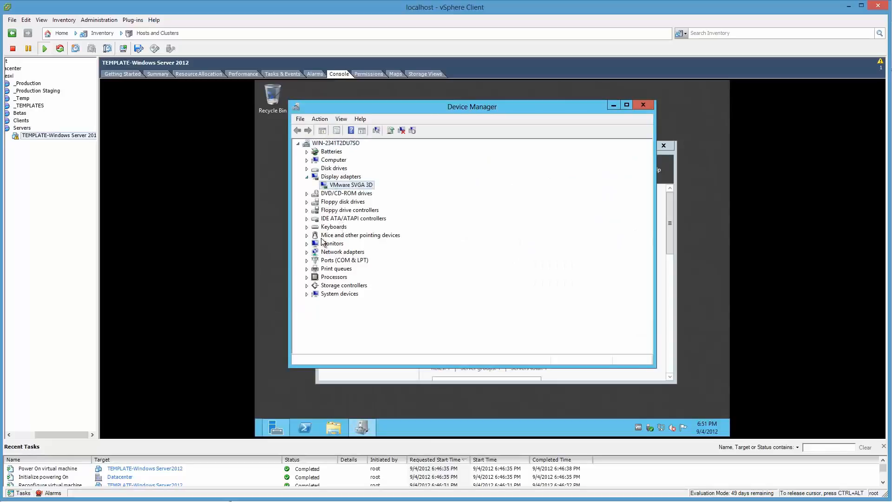
pyautogui.click(306, 236)
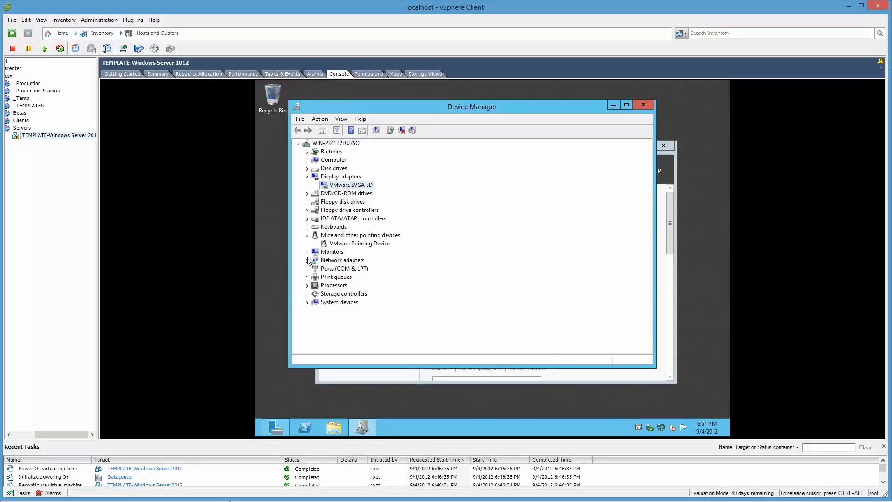
pyautogui.click(307, 260)
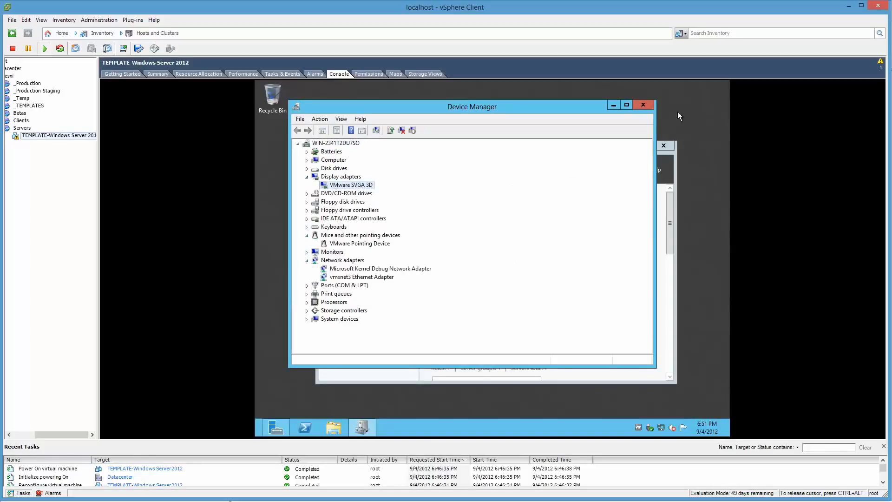
pyautogui.rightClick(362, 276)
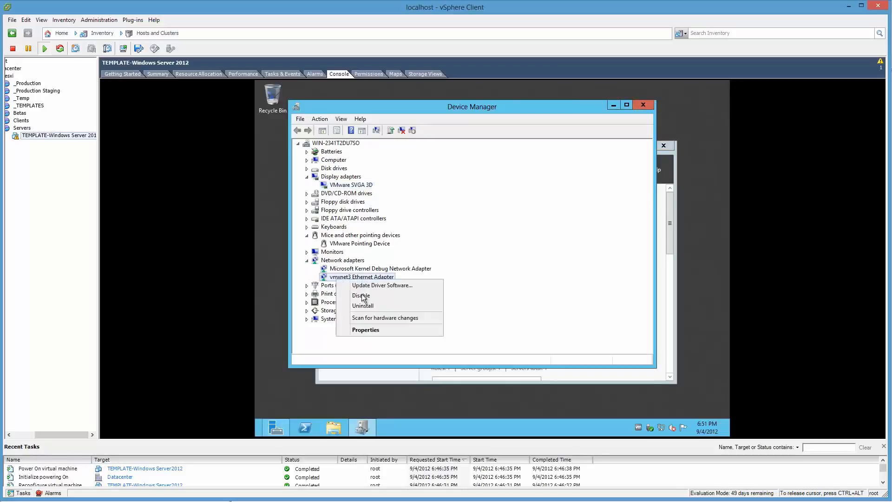
pyautogui.click(365, 329)
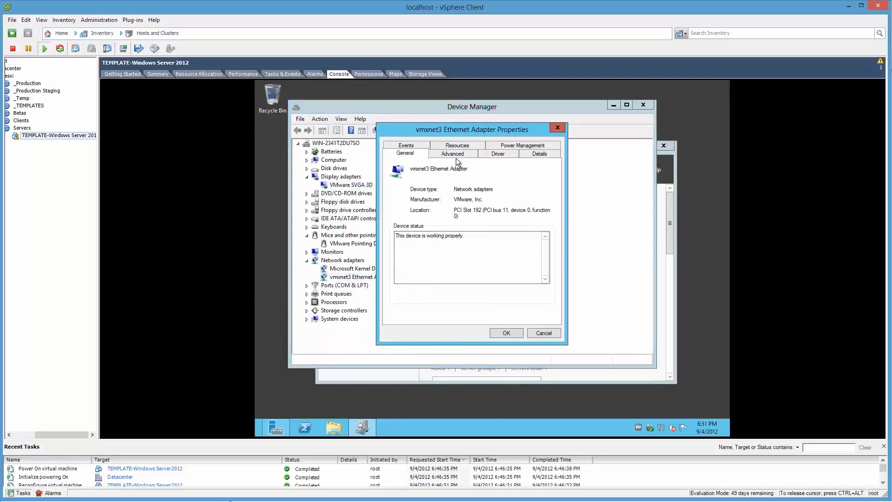
pyautogui.click(496, 154)
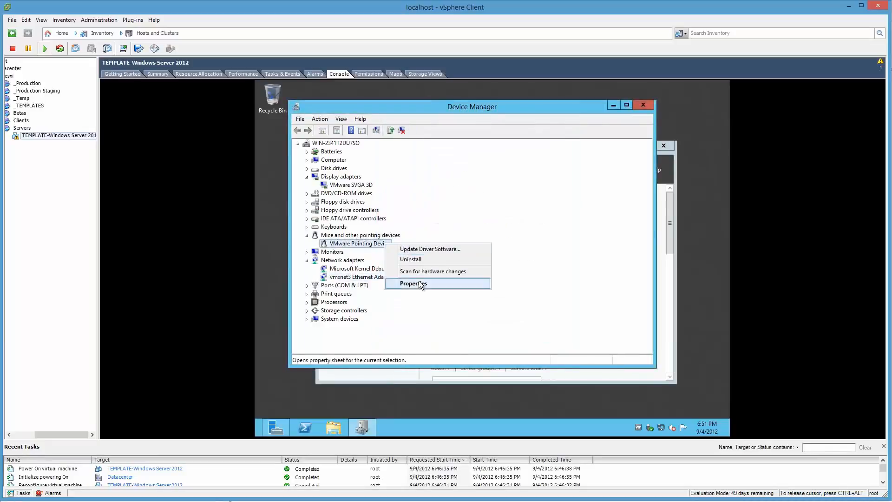
pyautogui.click(412, 284)
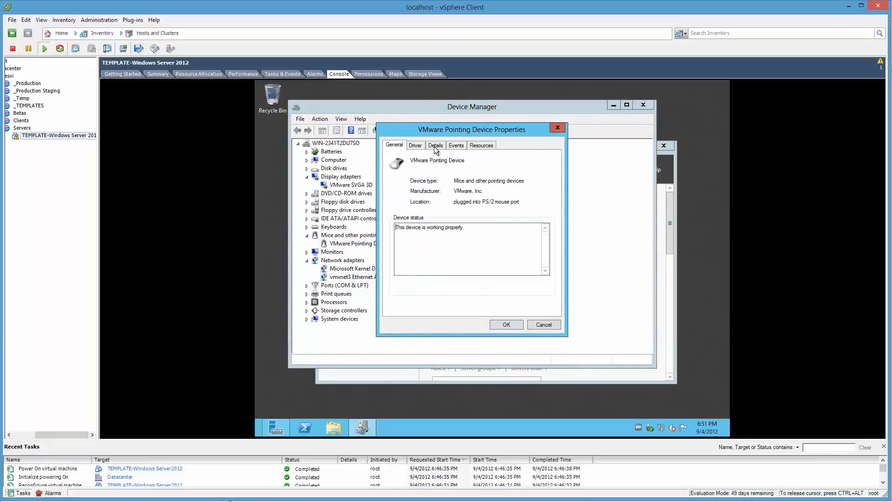
pyautogui.click(415, 145)
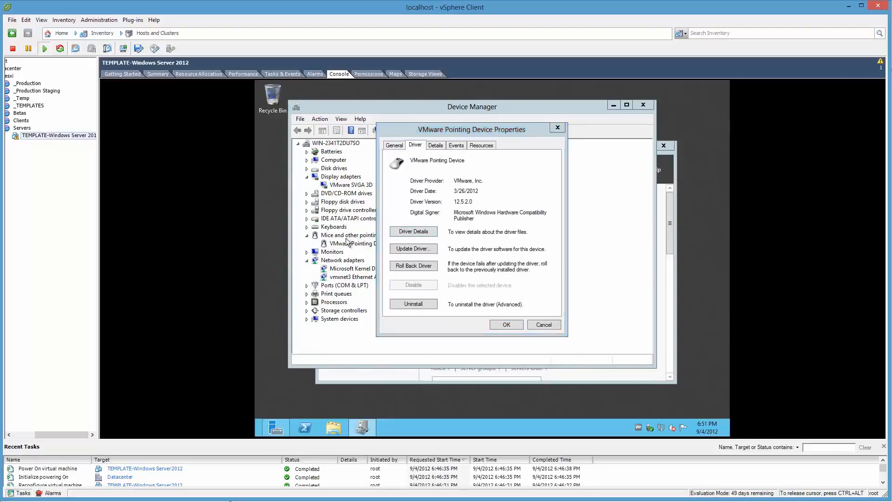
pyautogui.click(542, 325)
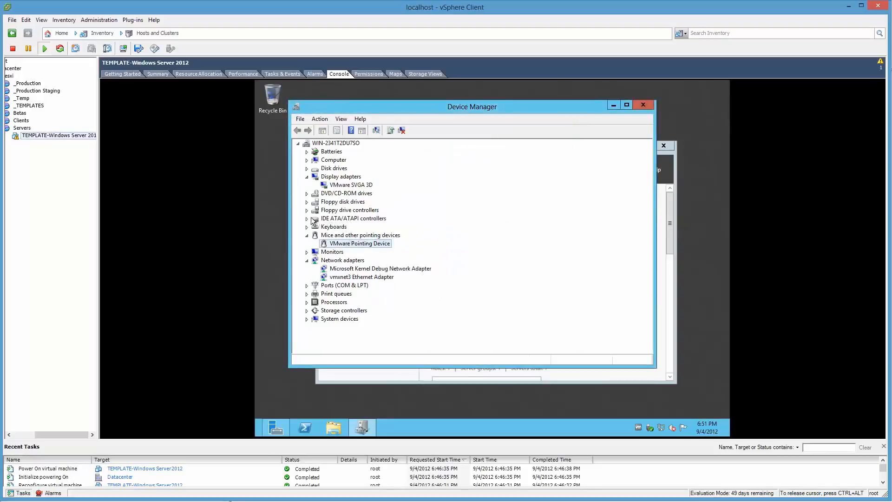
pyautogui.click(307, 219)
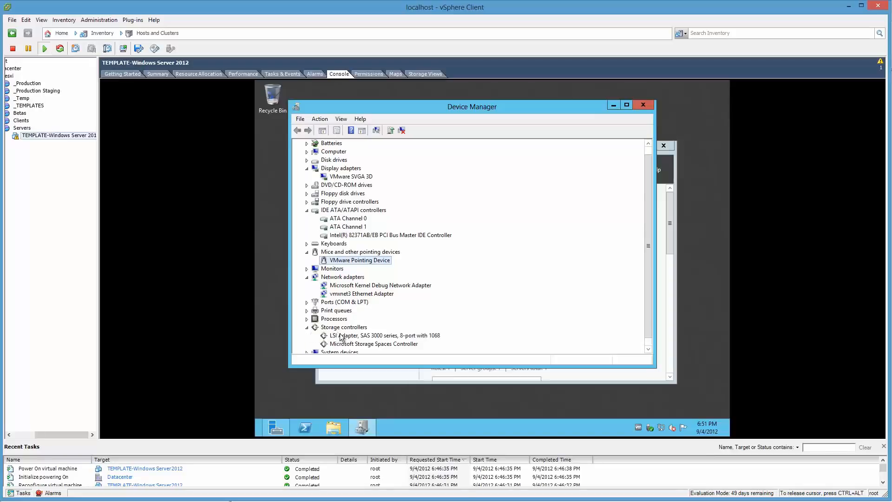
pyautogui.rightClick(386, 335)
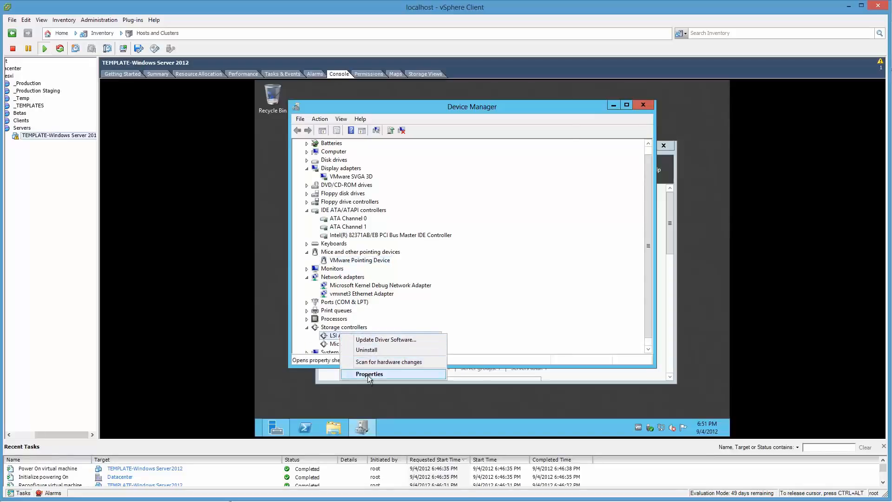
pyautogui.click(369, 373)
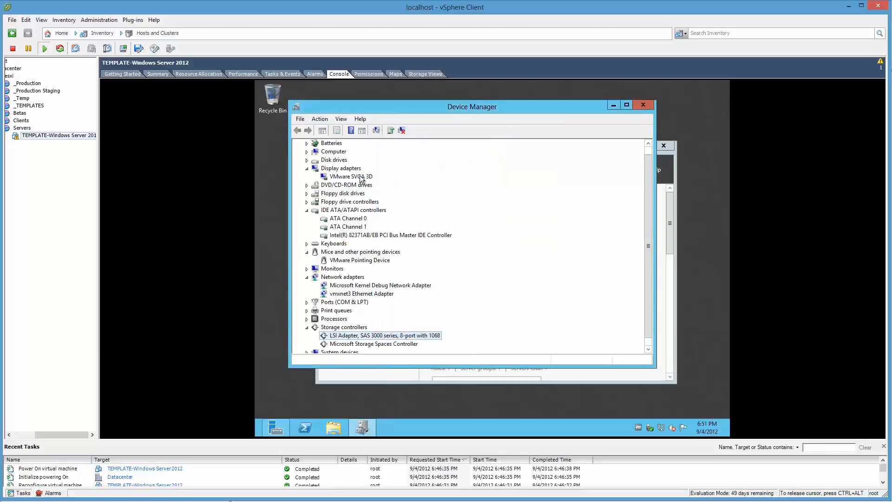
pyautogui.doubleClick(350, 177)
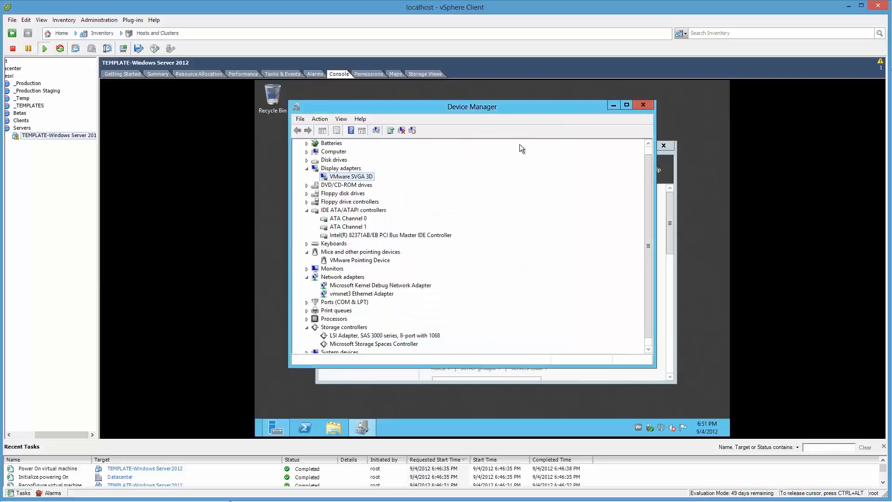
pyautogui.moveTo(624, 126)
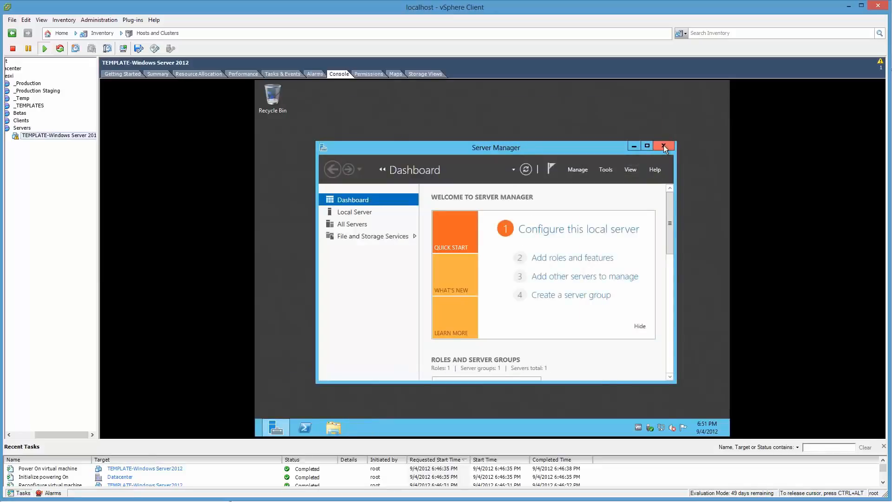
# Step: Close Server Manager and start a guest OS shutdown of the template VM
pyautogui.click(663, 145)
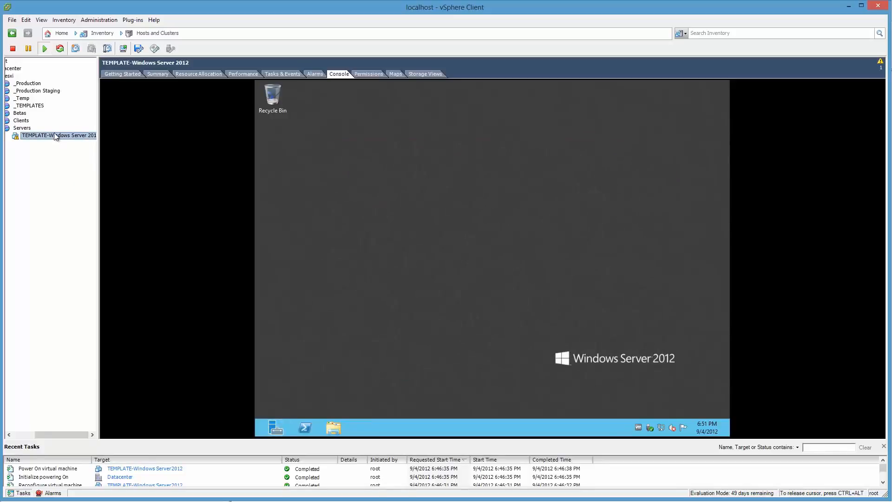
pyautogui.rightClick(57, 136)
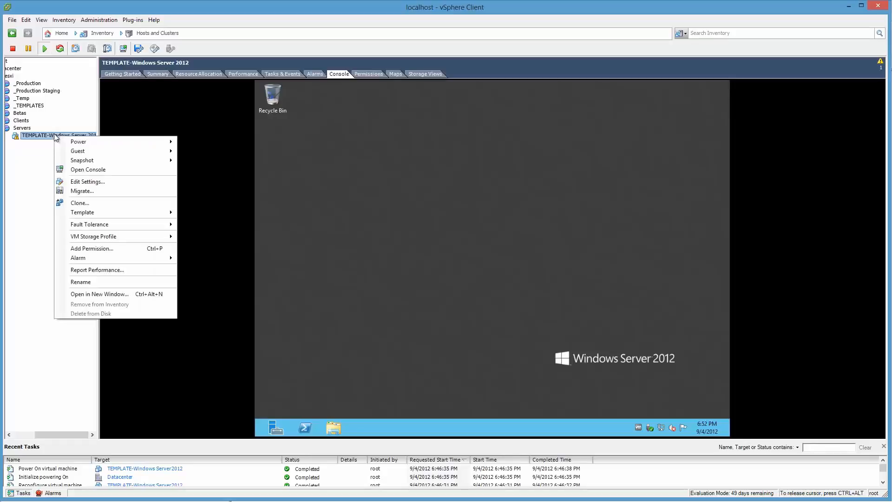
pyautogui.moveTo(78, 141)
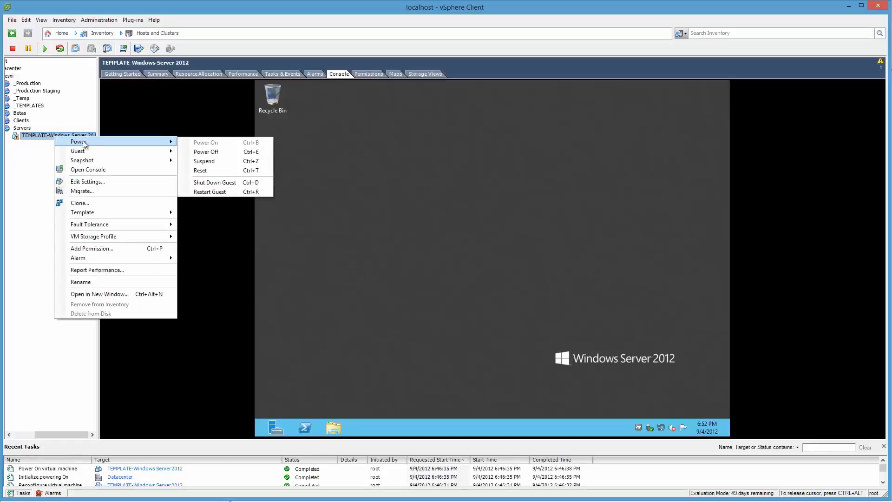
pyautogui.moveTo(215, 183)
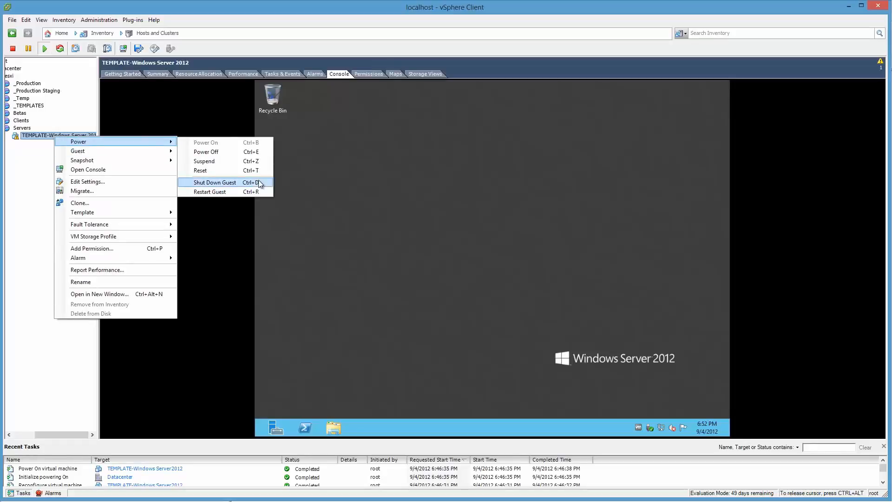
pyautogui.click(215, 182)
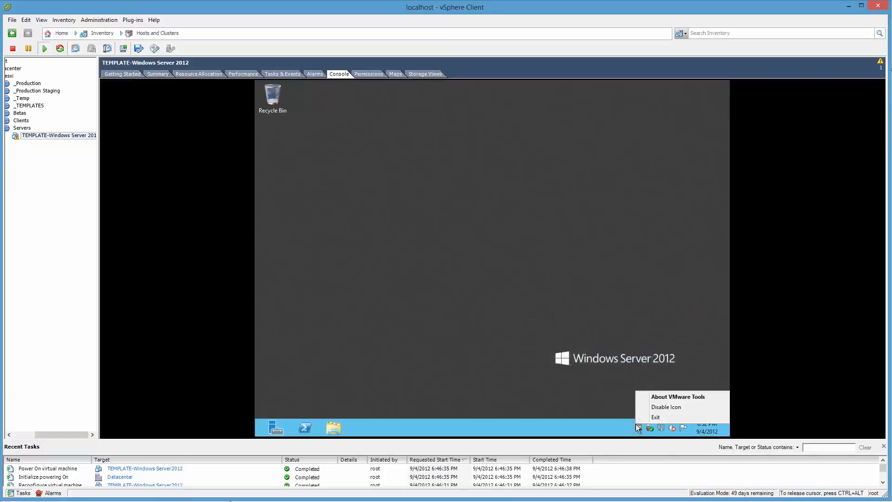
# Step: Sync the guest clock with time.windows.com and close the Date and Time dialogs
pyautogui.click(678, 396)
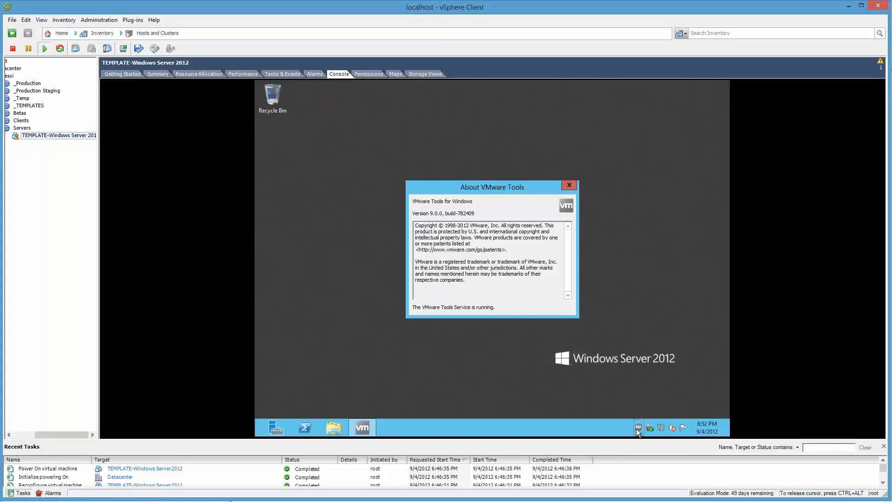
pyautogui.rightClick(638, 426)
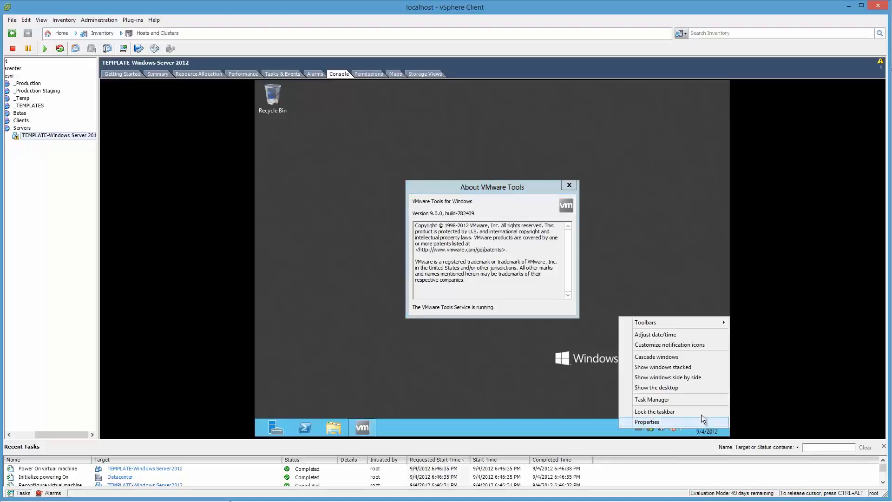
pyautogui.click(655, 334)
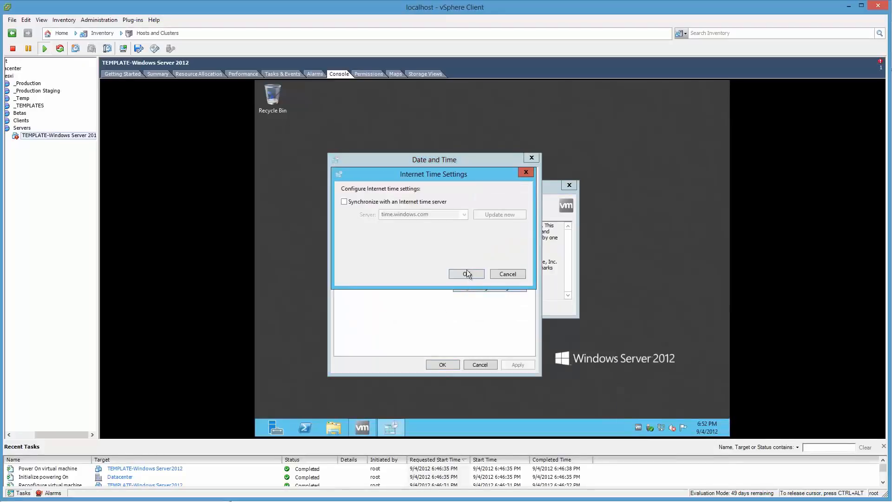
pyautogui.click(344, 201)
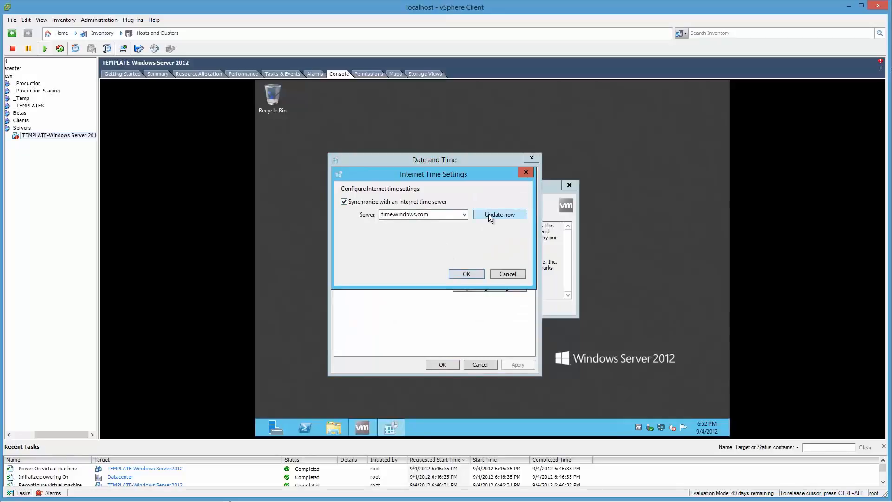
pyautogui.click(466, 273)
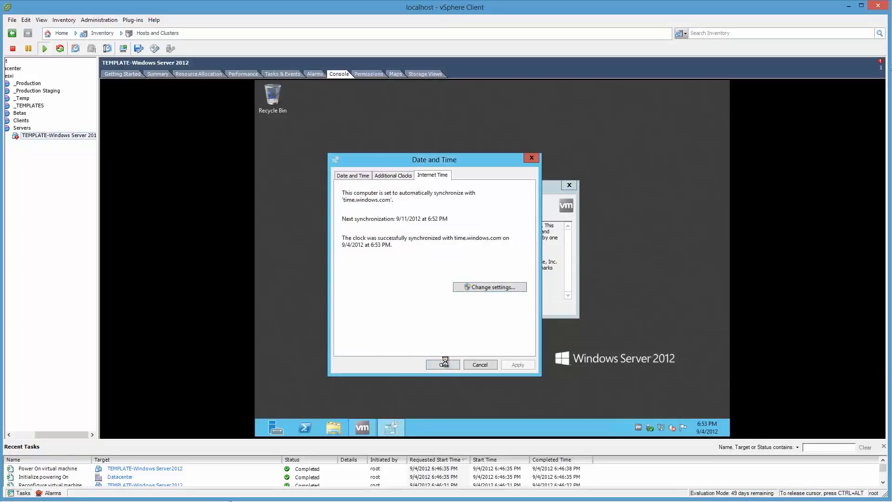
pyautogui.click(442, 364)
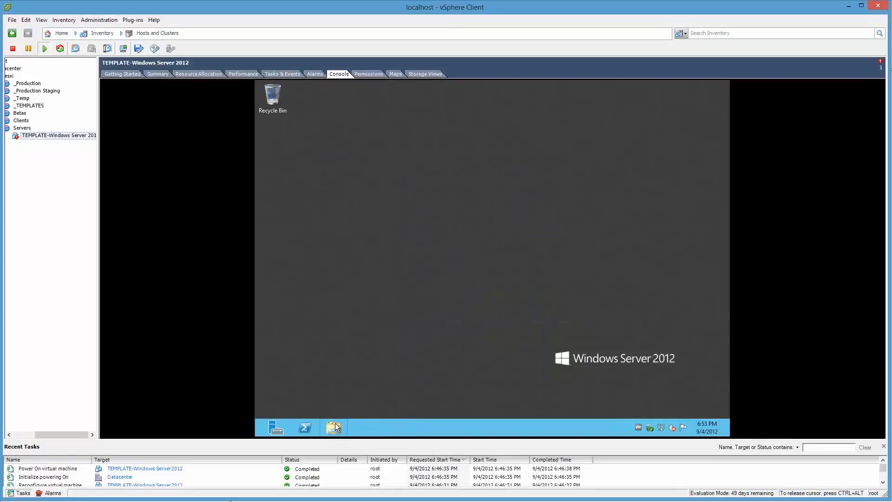
pyautogui.moveTo(317, 411)
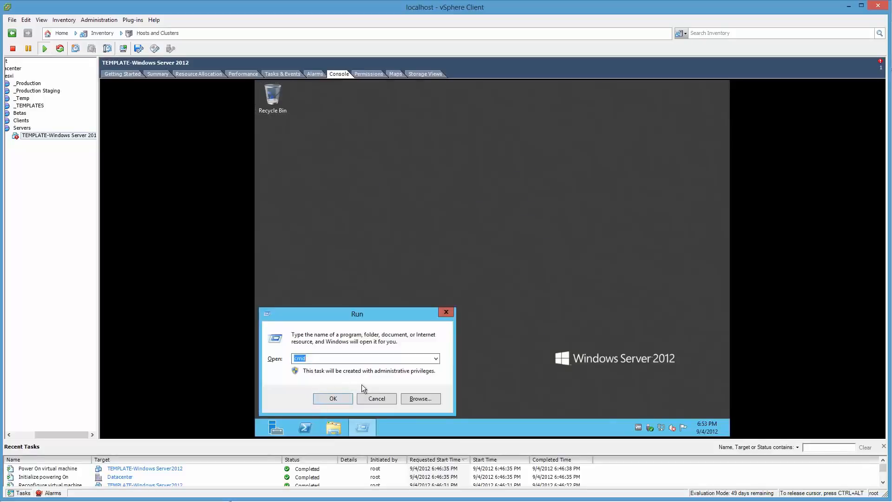
# Step: Cancel the Run prompt inside the virtual machine console
pyautogui.click(375, 399)
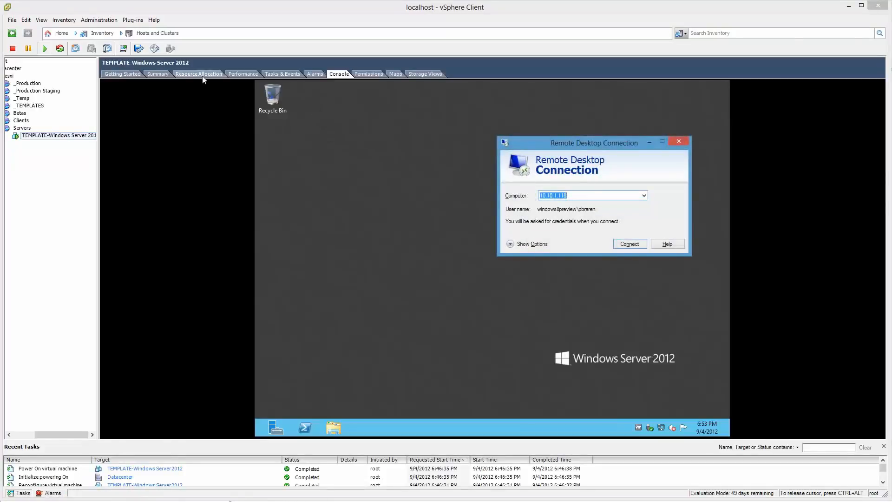
# Step: Remote-connect to 10.10.1.116 as Administrator, accepting the untrusted certificate
pyautogui.moveTo(593, 142); pyautogui.dragTo(826, 188)
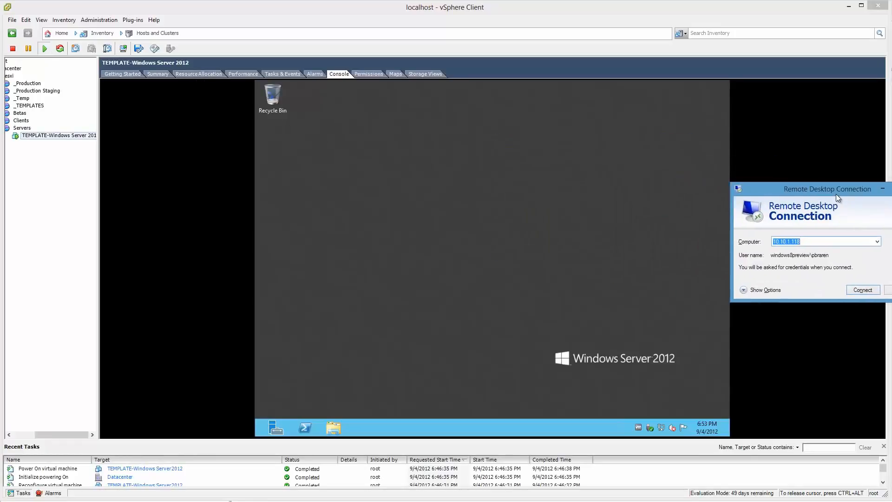
pyautogui.click(157, 73)
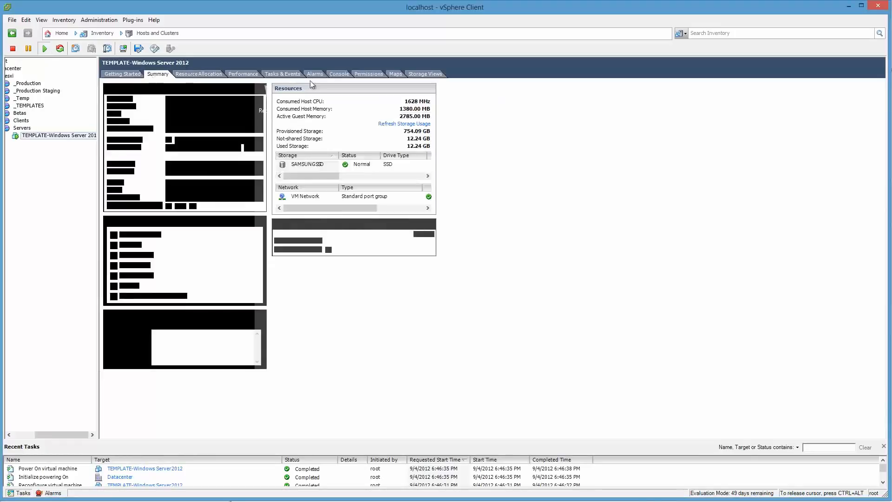
pyautogui.click(339, 74)
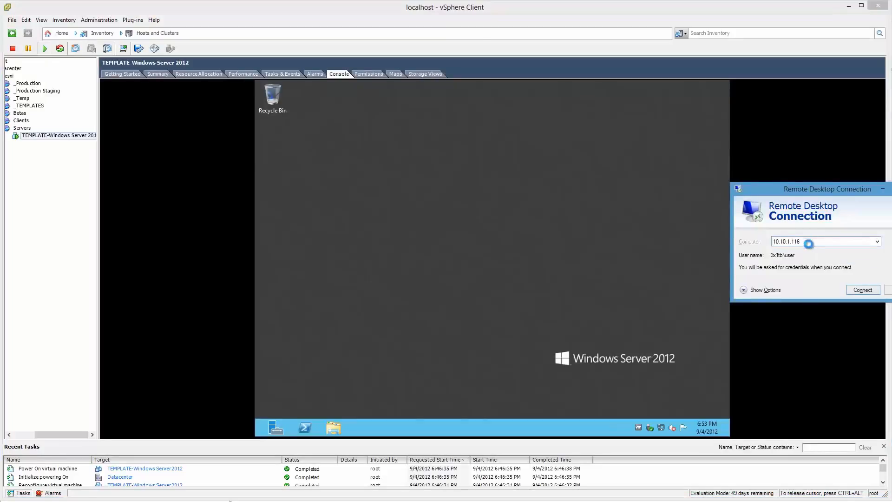
pyautogui.click(862, 289)
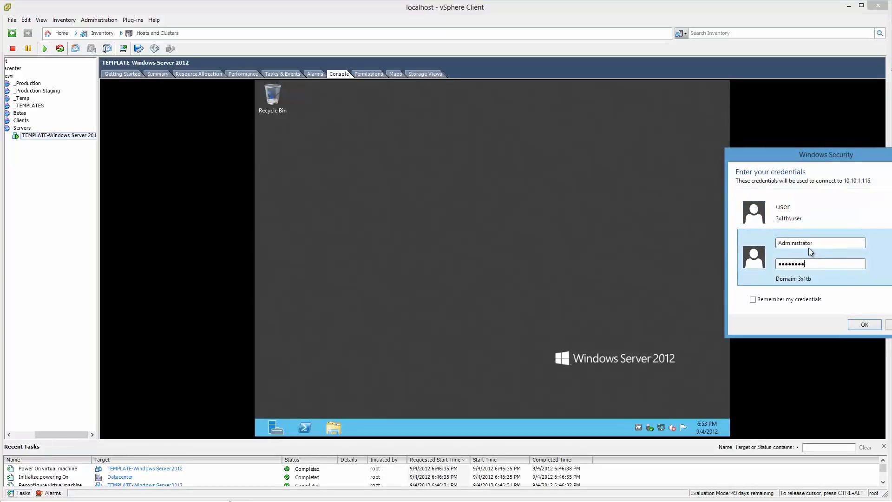
pyautogui.click(864, 325)
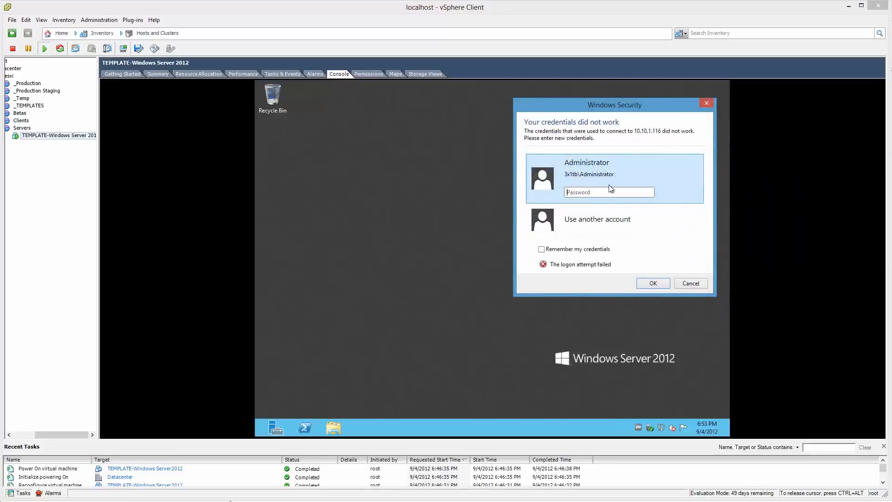
pyautogui.write('••')
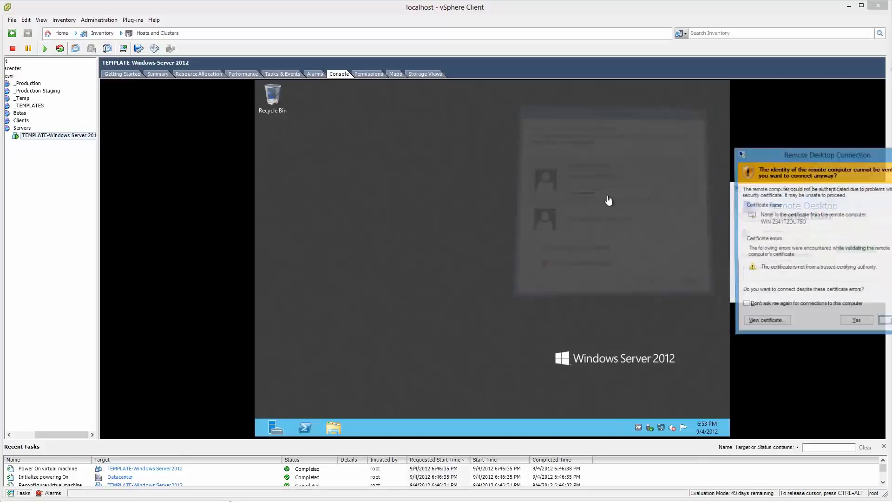
pyautogui.click(745, 305)
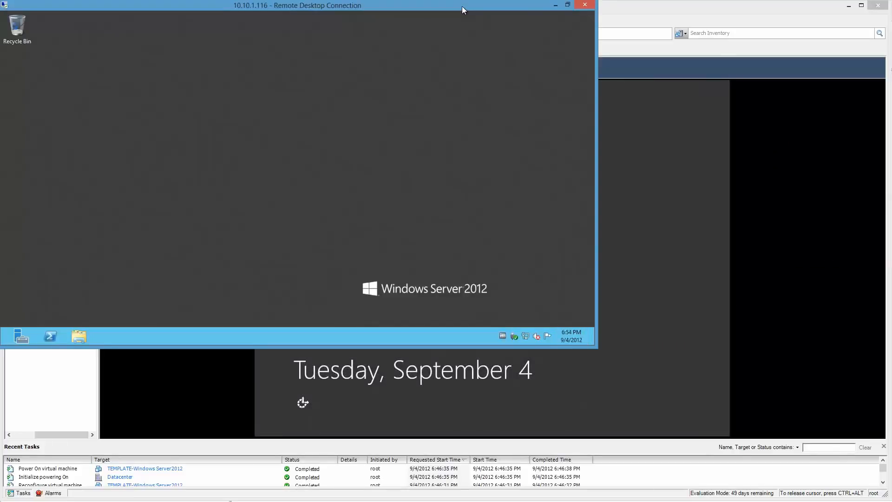
pyautogui.moveTo(190, 223)
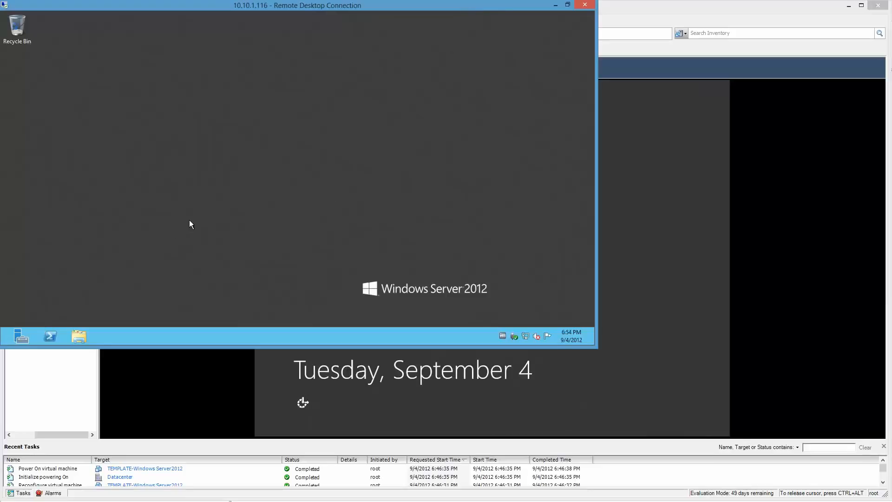
# Step: Shut down the remote Windows Server 2012 machine with reason Other (Unplanned)
pyautogui.rightClick(302, 281)
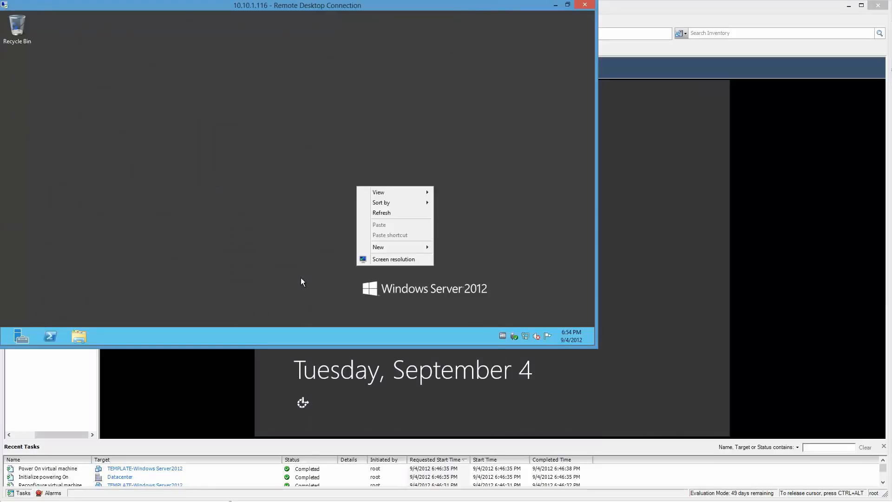
pyautogui.click(310, 241)
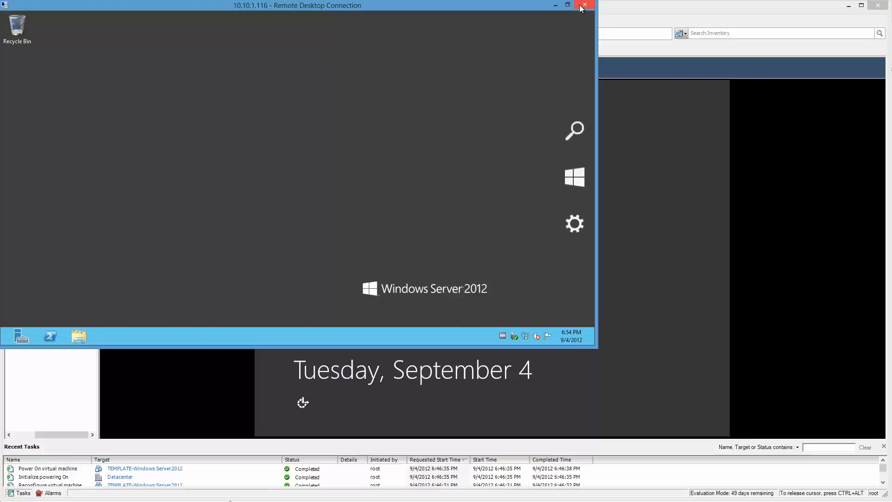
pyautogui.click(574, 223)
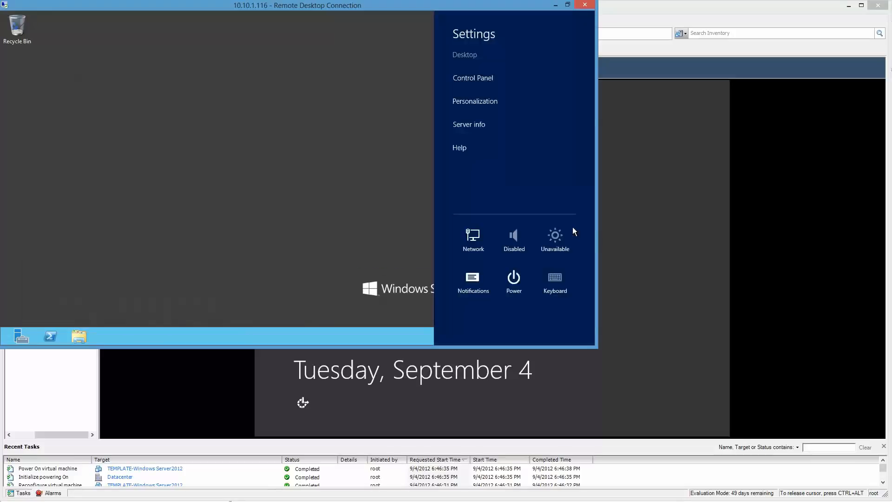
pyautogui.click(513, 277)
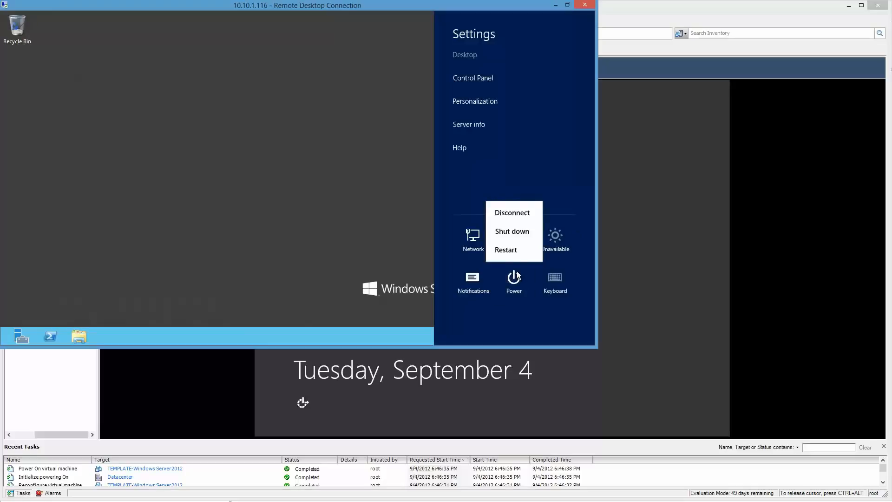
pyautogui.click(511, 231)
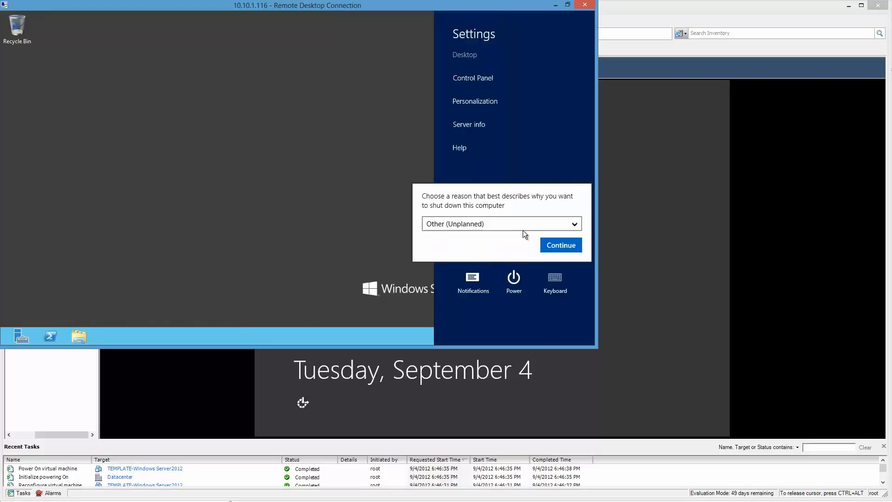
pyautogui.click(560, 245)
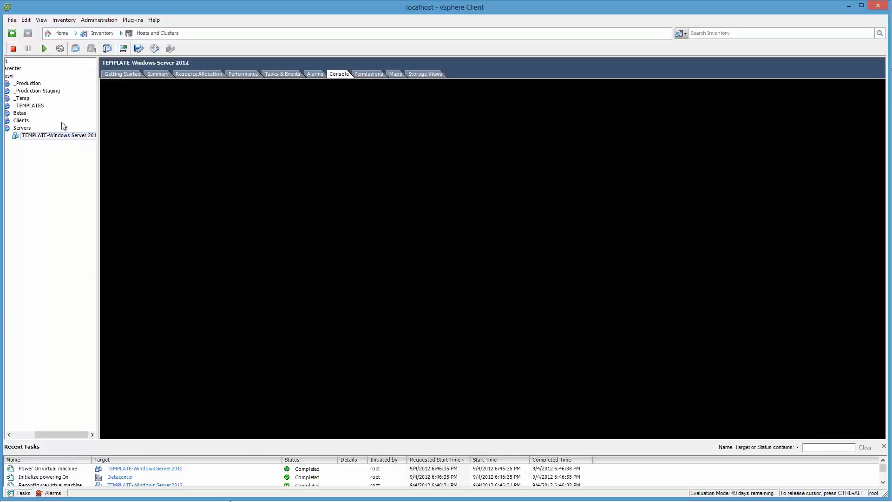
# Step: Convert the TEMPLATE-Windows Server 2012 VM to a template from its context menu
pyautogui.rightClick(58, 135)
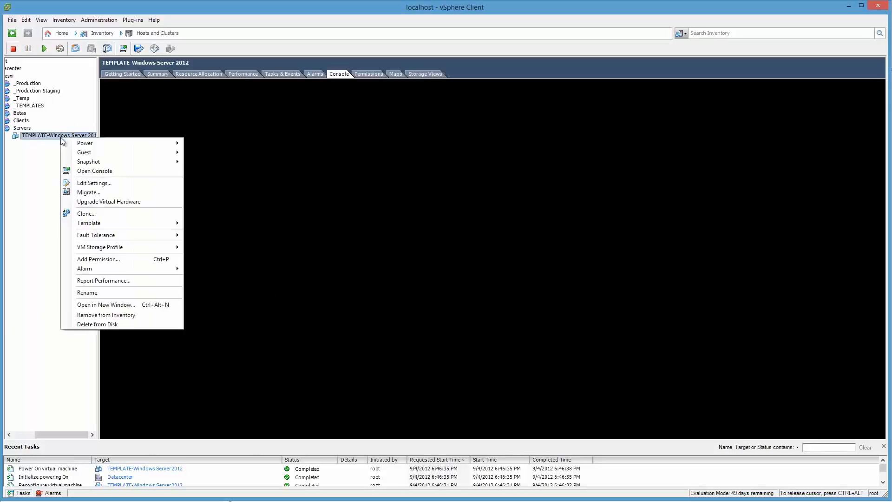
pyautogui.moveTo(89, 223)
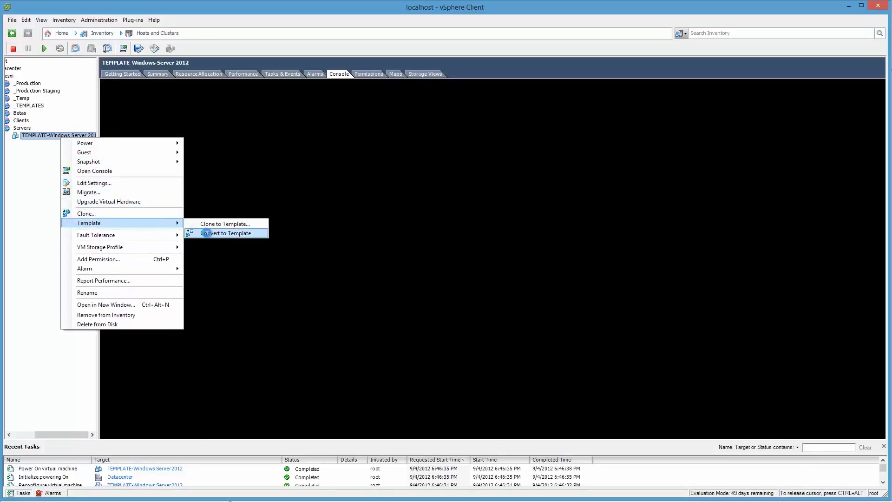
pyautogui.click(225, 233)
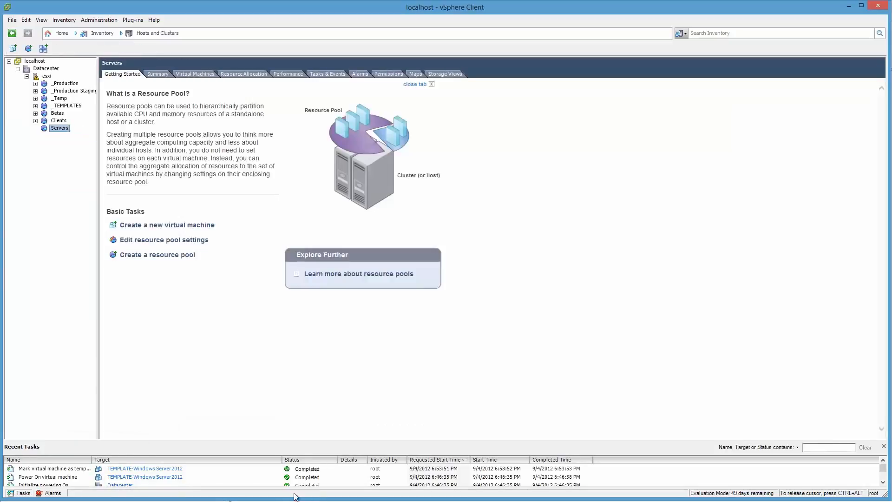
# Step: Open the VMs and Templates inventory and select TEMPLATE-Windows Server 2012
pyautogui.click(157, 33)
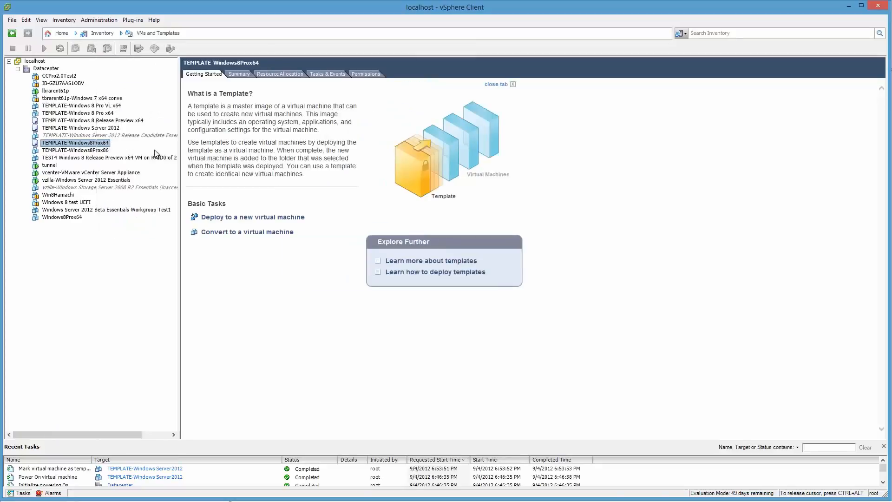
pyautogui.moveTo(93, 157)
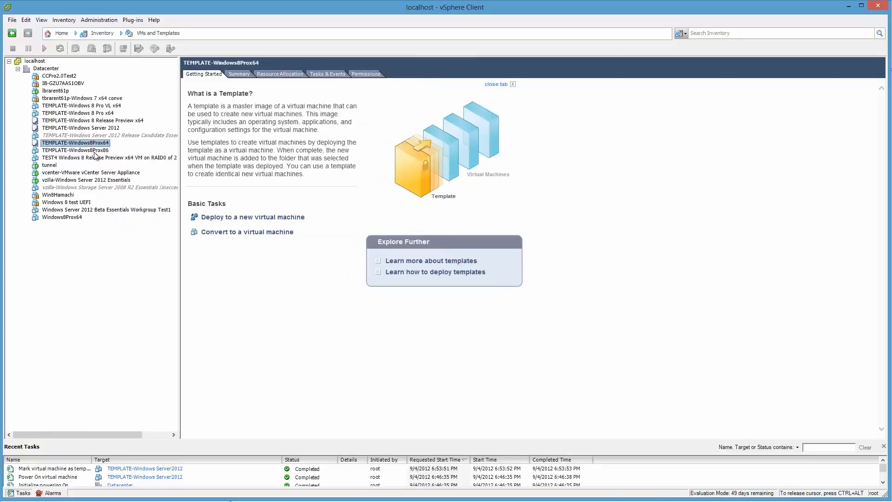
pyautogui.click(81, 127)
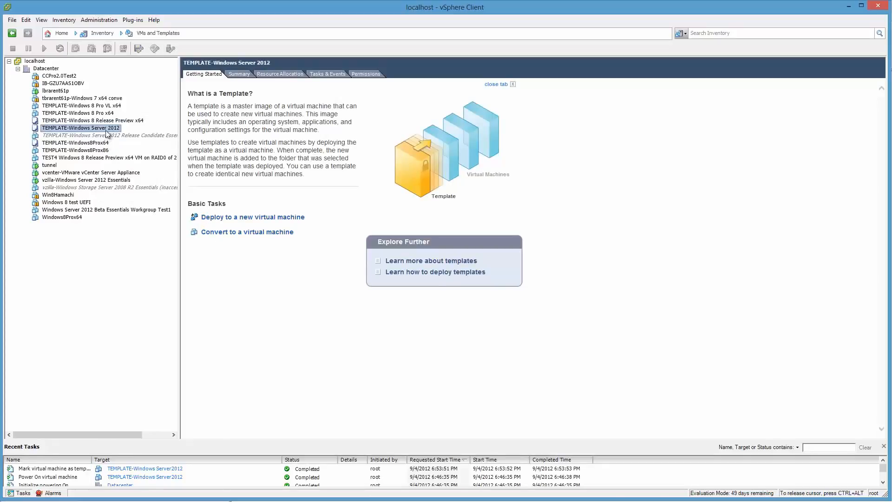
# Step: Start deploying the template as a new VM named windows2012server
pyautogui.rightClick(81, 128)
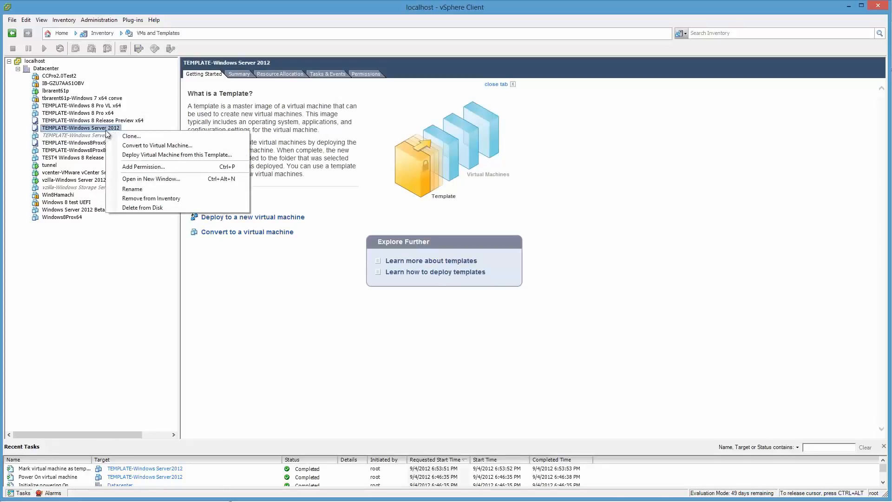
pyautogui.moveTo(158, 144)
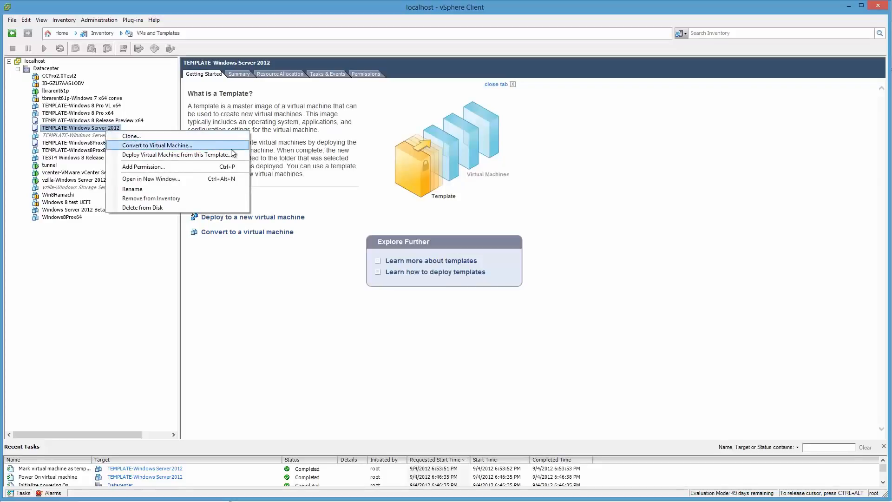
pyautogui.click(177, 155)
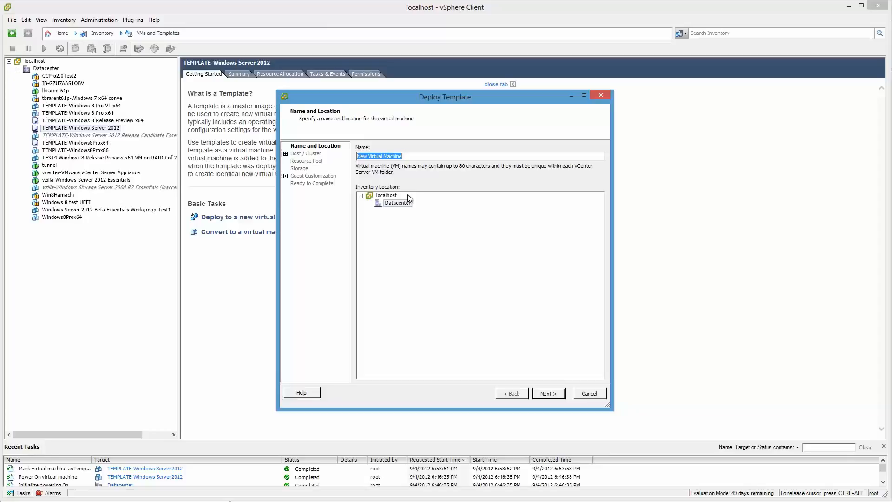
pyautogui.write('win')
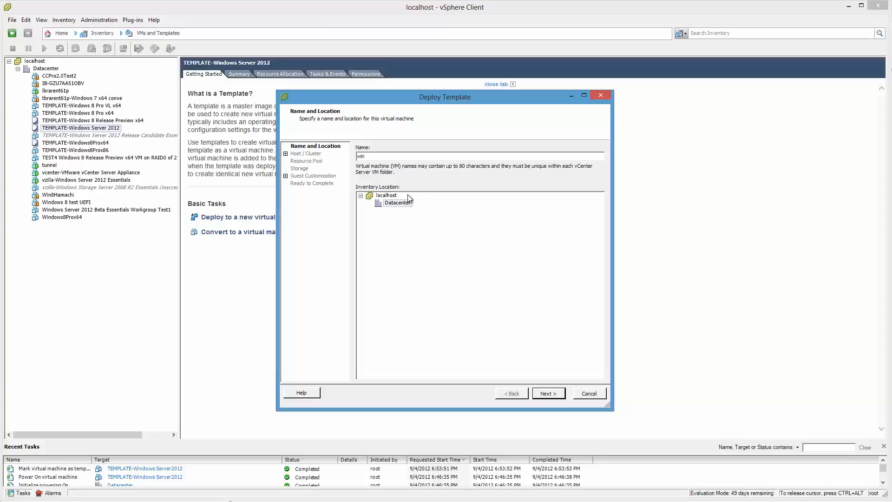
pyautogui.write('windows2012server')
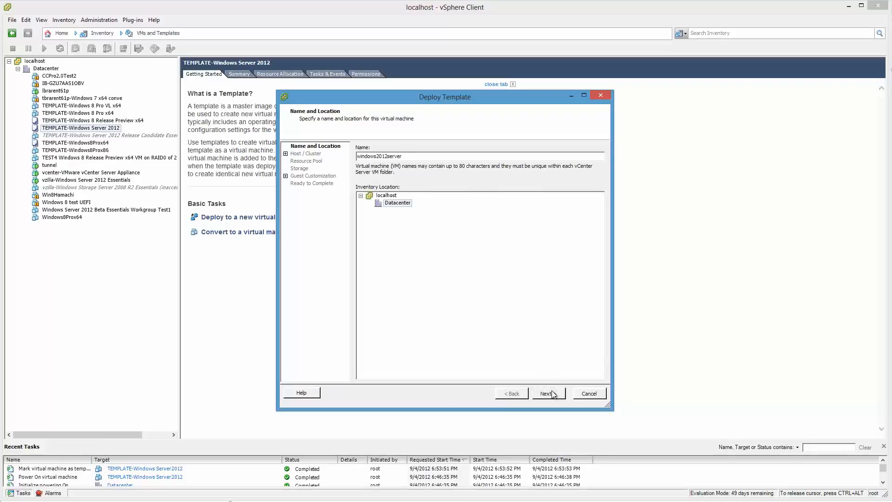
pyautogui.click(547, 393)
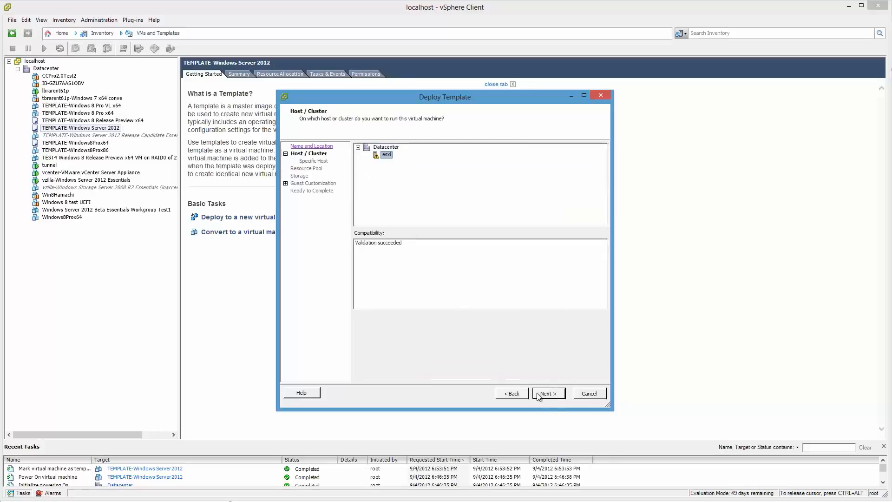
# Step: Place it in the Servers pool on SAMSUNGSSD, power on after creation, and finish
pyautogui.click(548, 393)
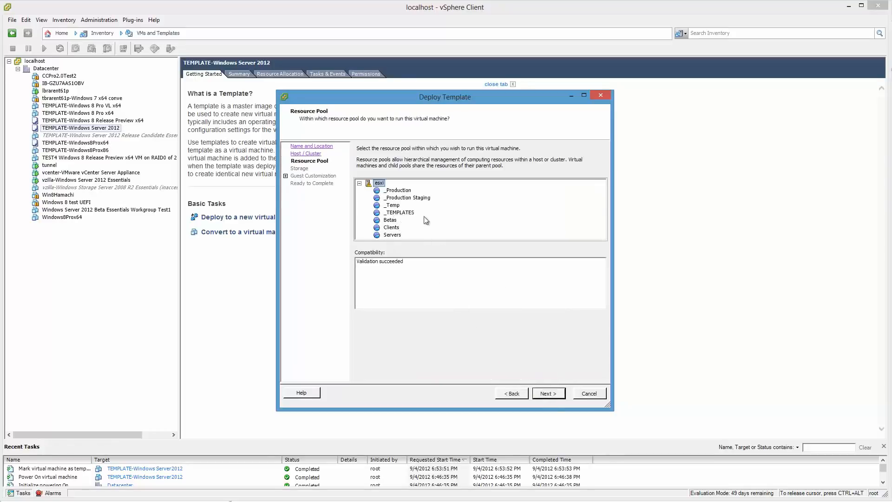
pyautogui.click(392, 234)
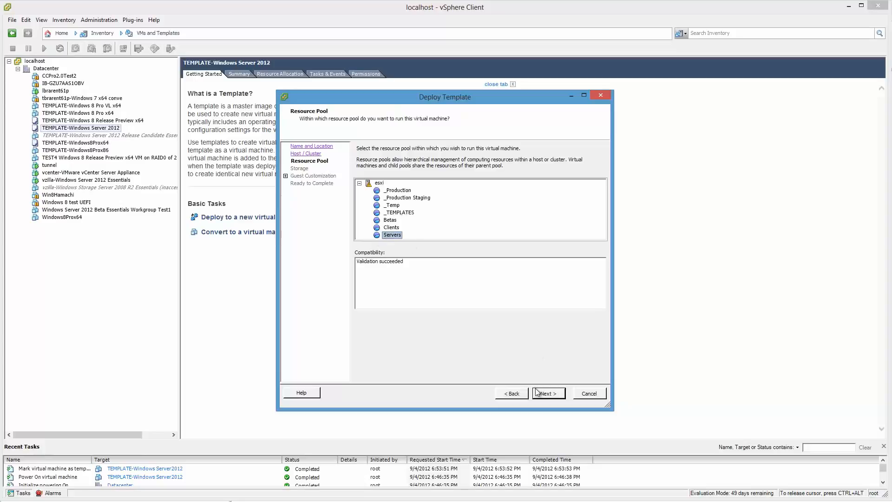
pyautogui.click(547, 393)
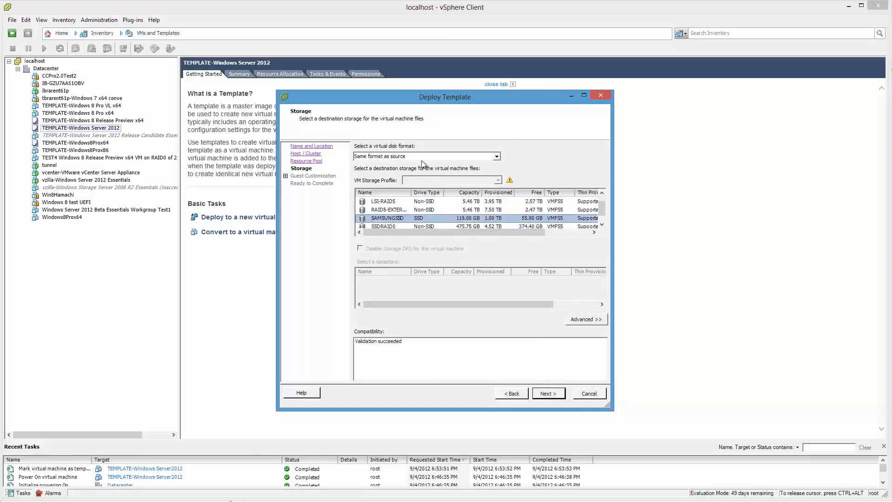
pyautogui.moveTo(428, 174)
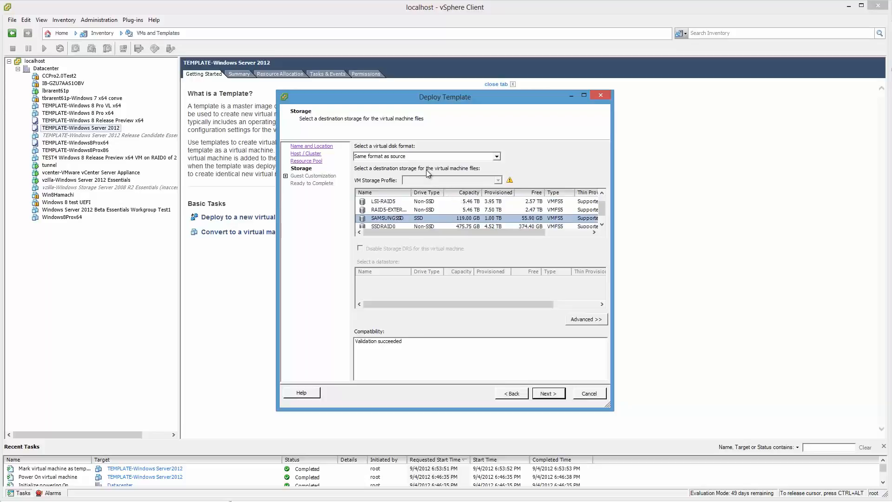
pyautogui.moveTo(495, 300)
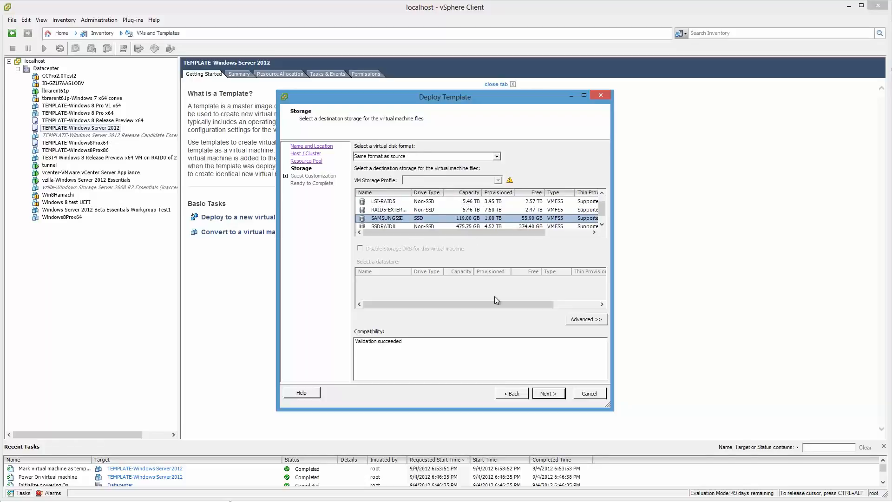
pyautogui.moveTo(551, 393)
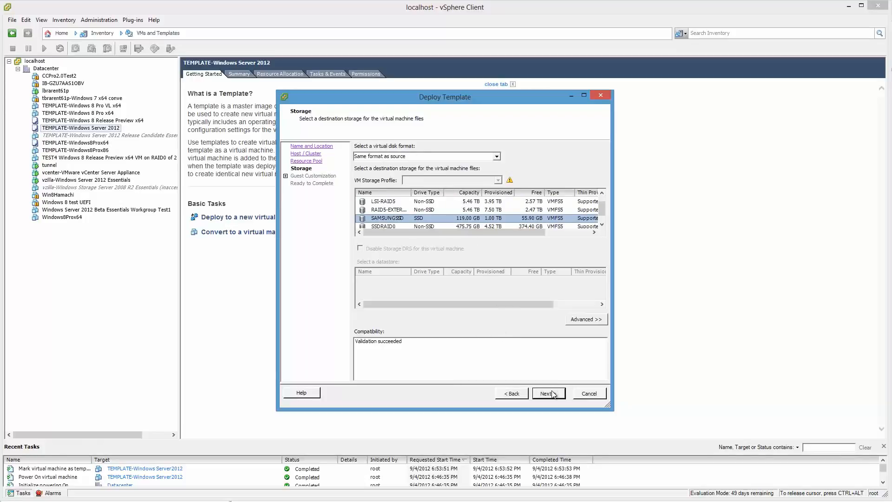
pyautogui.click(547, 393)
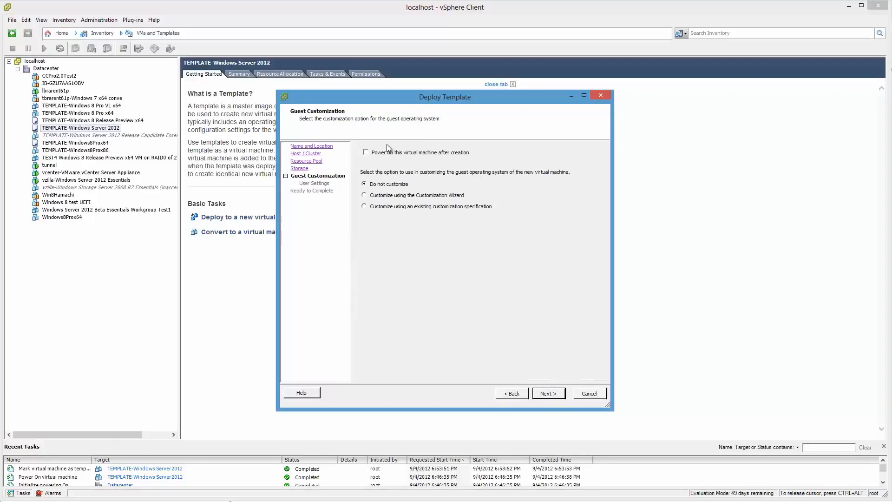
pyautogui.click(365, 152)
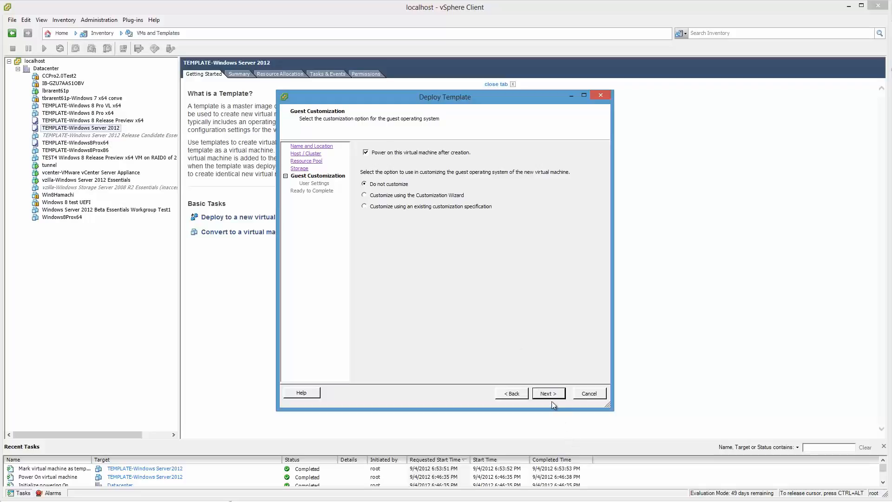
pyautogui.click(547, 393)
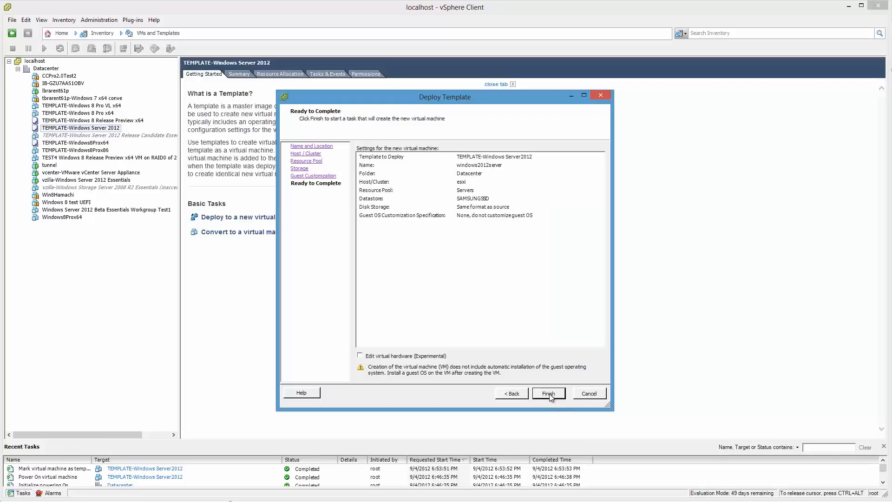
pyautogui.click(548, 393)
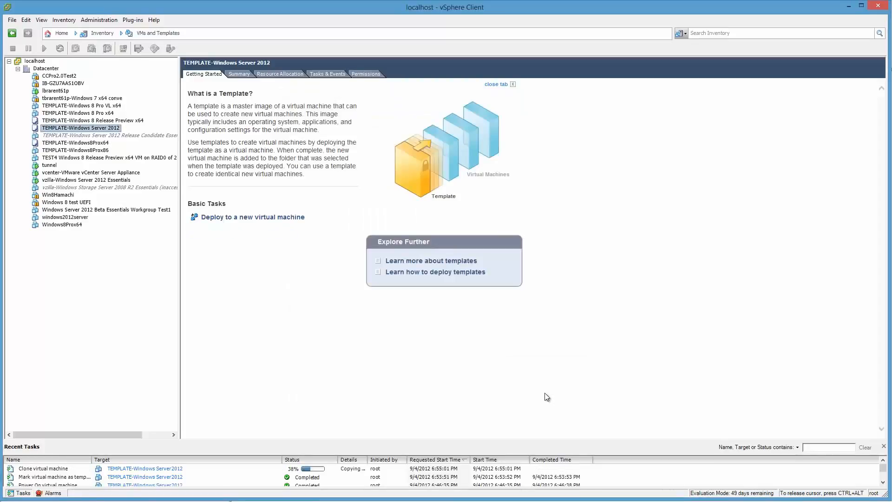
pyautogui.moveTo(525, 345)
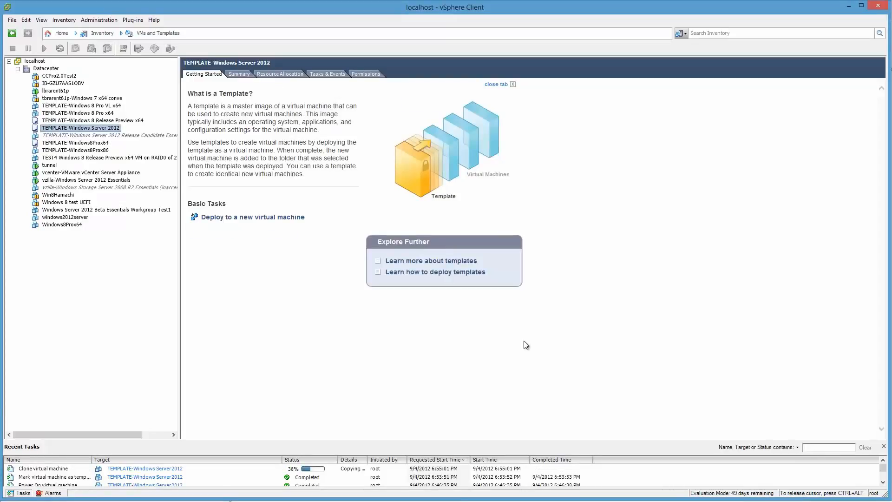
pyautogui.moveTo(412, 207)
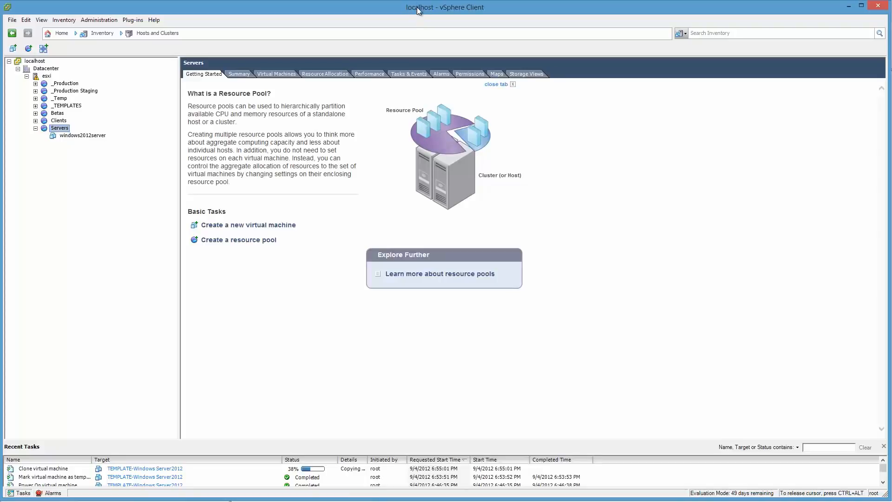
pyautogui.moveTo(135, 79)
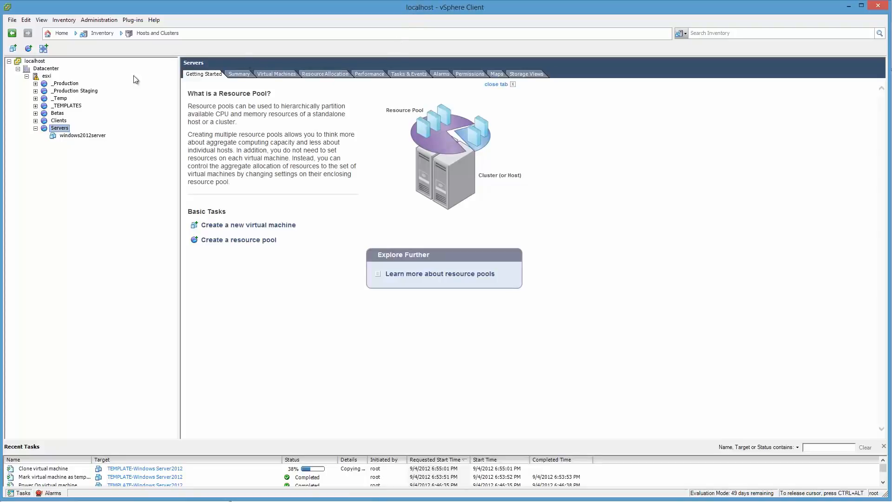
pyautogui.moveTo(112, 137)
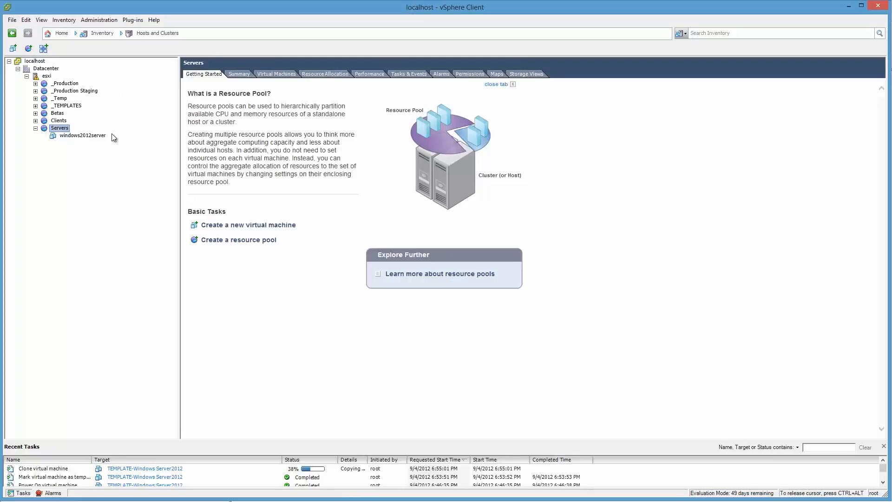
# Step: Select windows2012server under esxi > Servers in the Hosts and Clusters tree
pyautogui.click(83, 135)
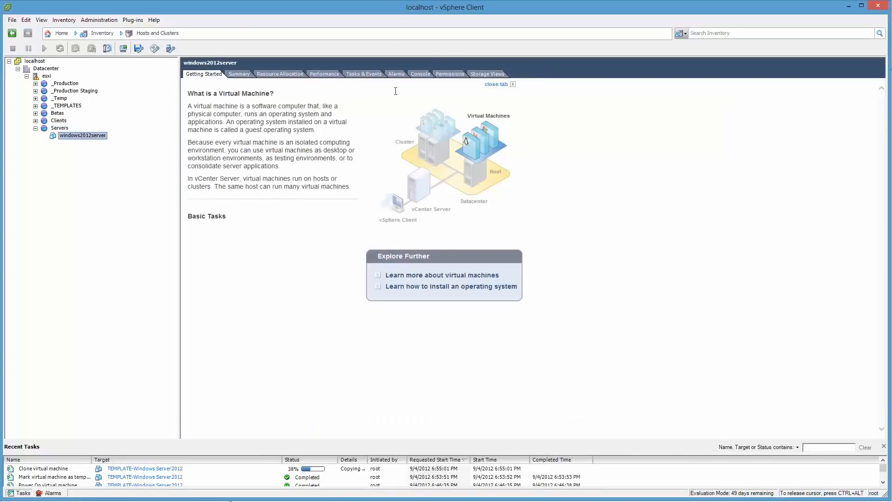
# Step: Check windows2012server's Console and Summary tabs, then launch its console in a separate window
pyautogui.click(344, 73)
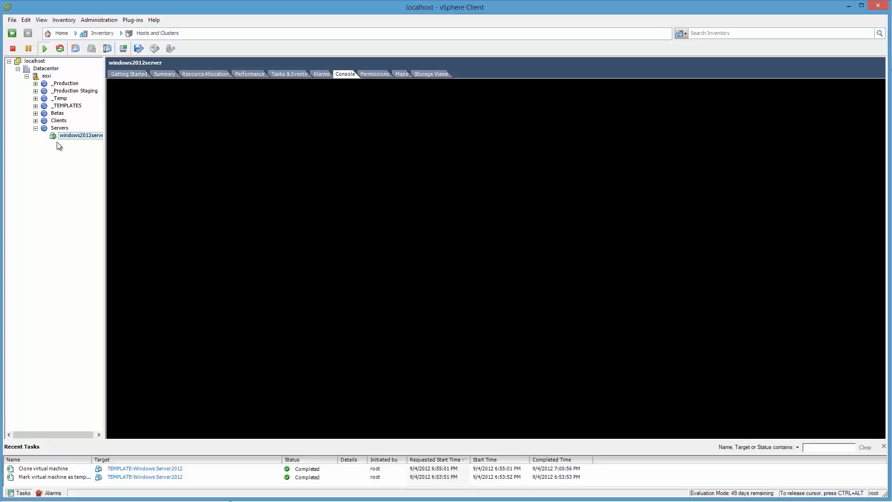
pyautogui.click(60, 128)
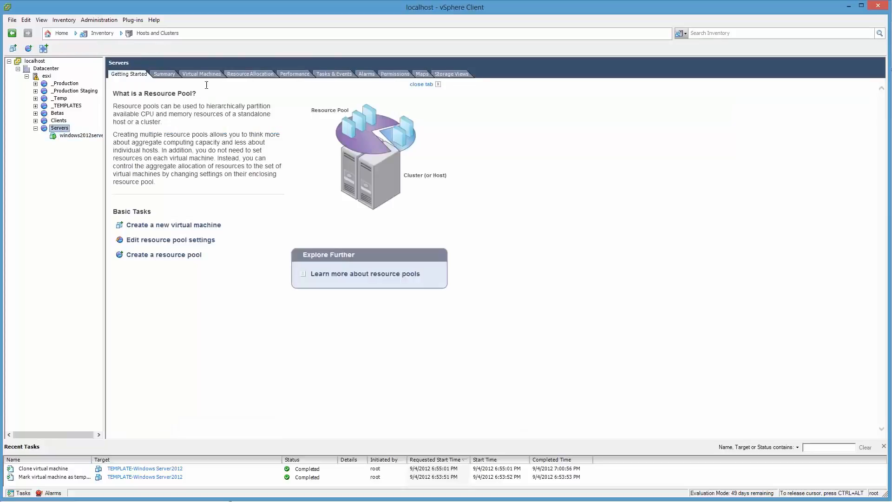
pyautogui.click(80, 135)
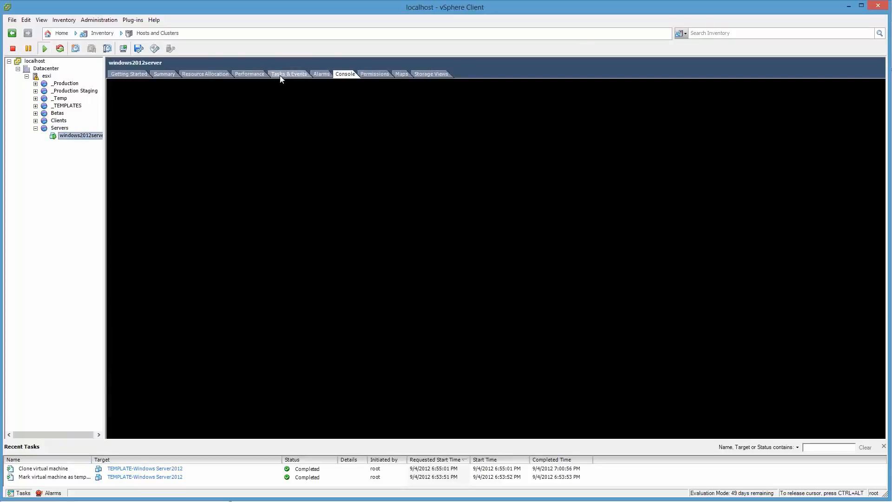
pyautogui.click(165, 74)
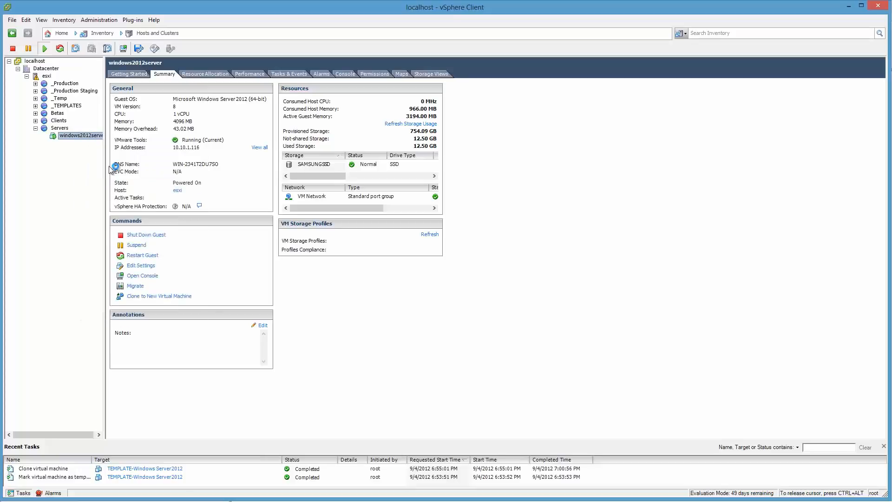
pyautogui.click(143, 276)
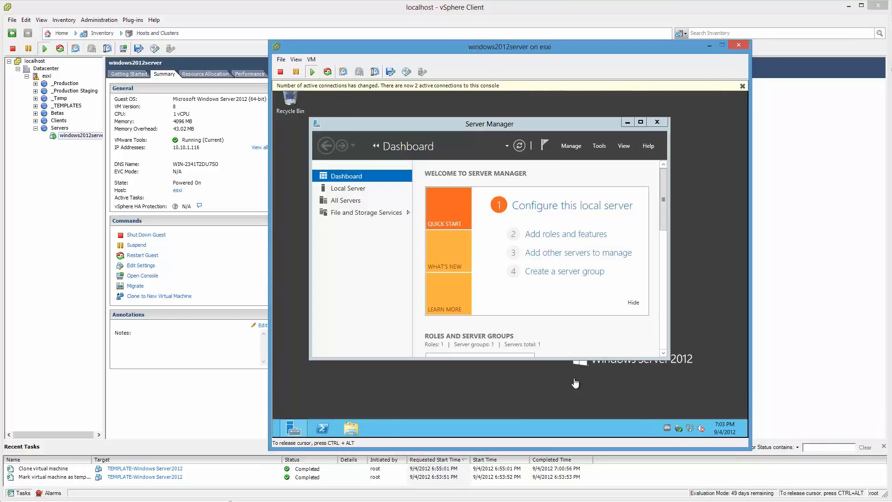
# Step: Apply the 1280 × 768 guest resolution and dismiss the active-connections notice
pyautogui.click(473, 251)
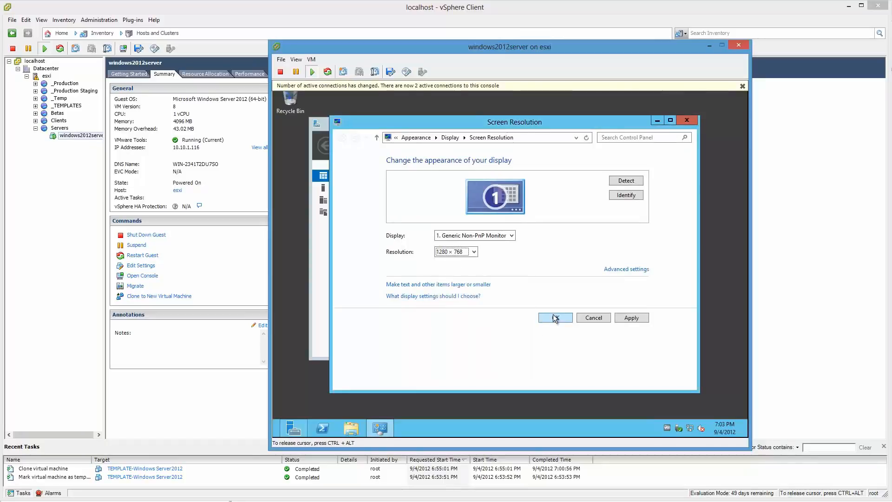
pyautogui.click(554, 318)
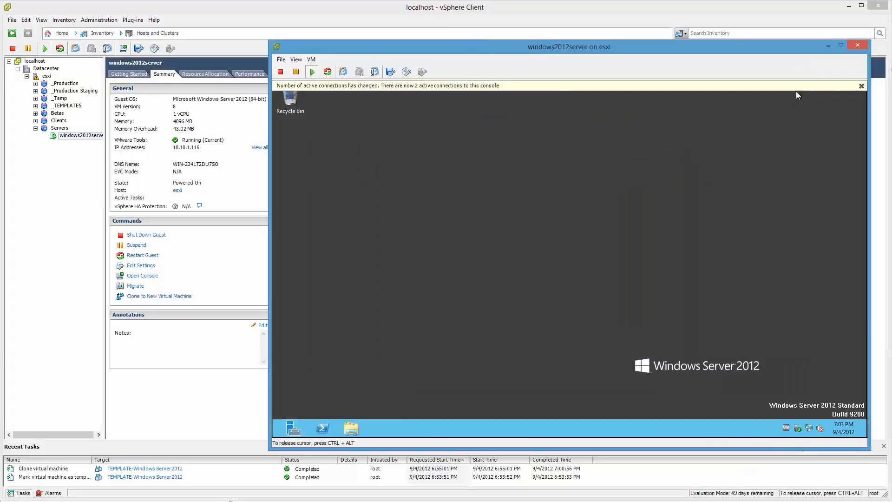
pyautogui.click(861, 86)
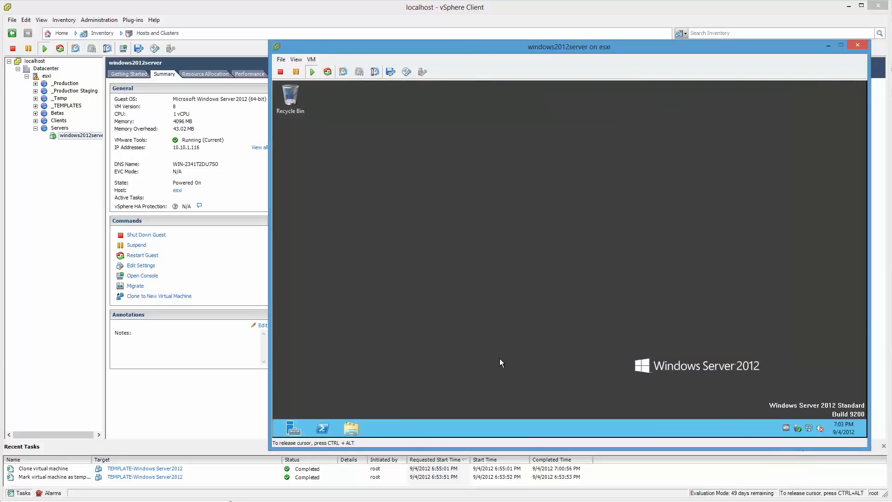
# Step: Choose Shut Down Guest from the console VM menu and confirm shutting down windows2012server
pyautogui.click(311, 59)
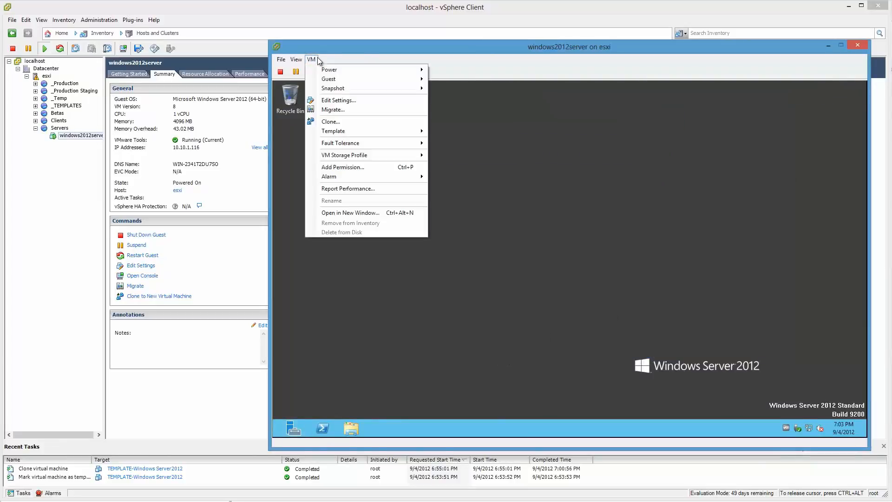
pyautogui.moveTo(342, 142)
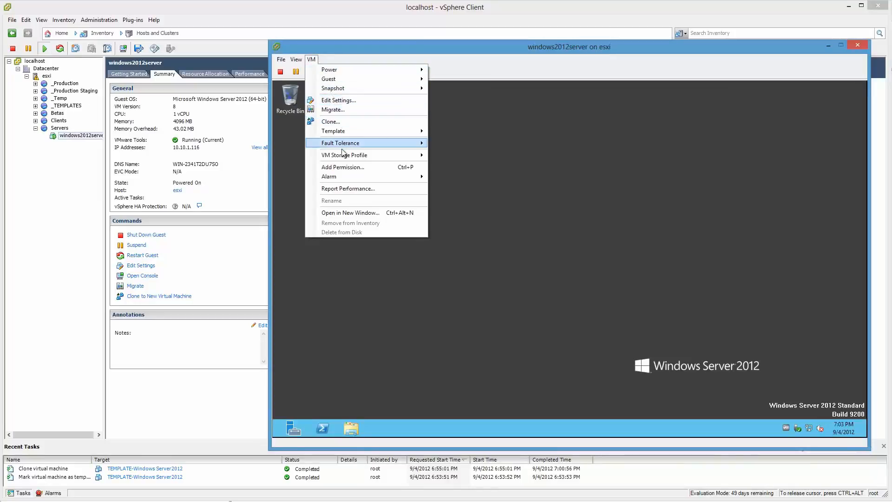
pyautogui.moveTo(343, 79)
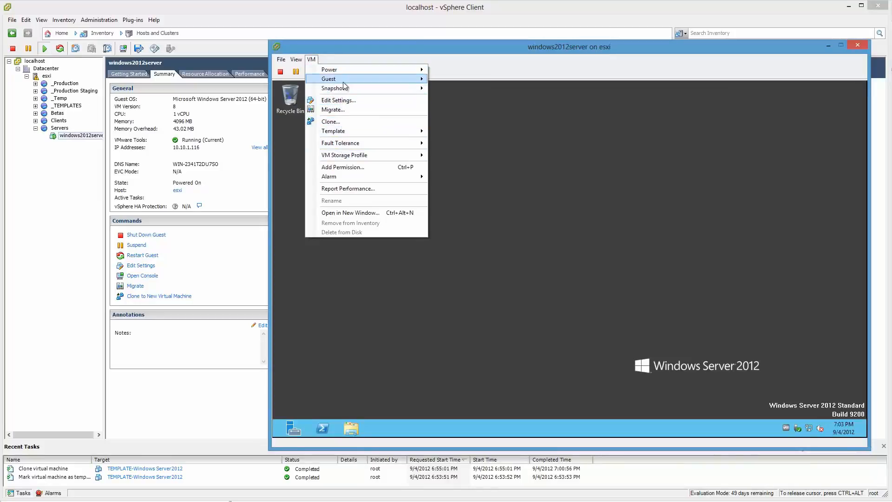
pyautogui.moveTo(328, 78)
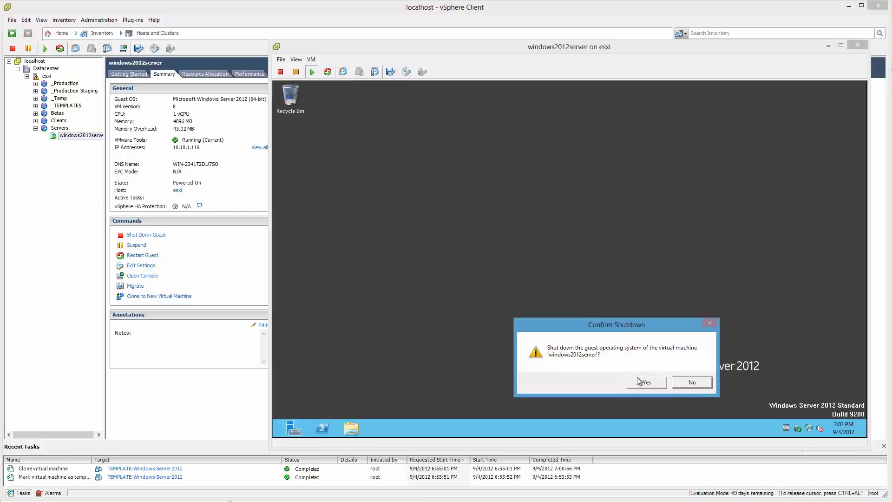
pyautogui.click(646, 382)
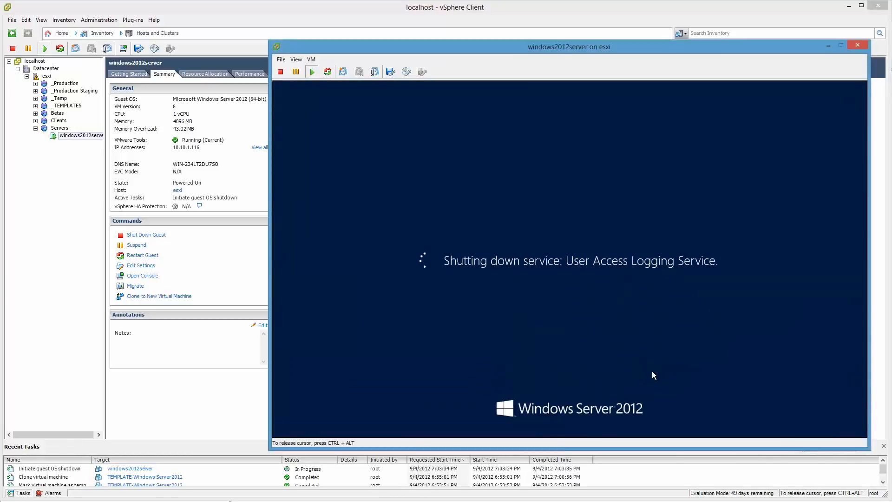